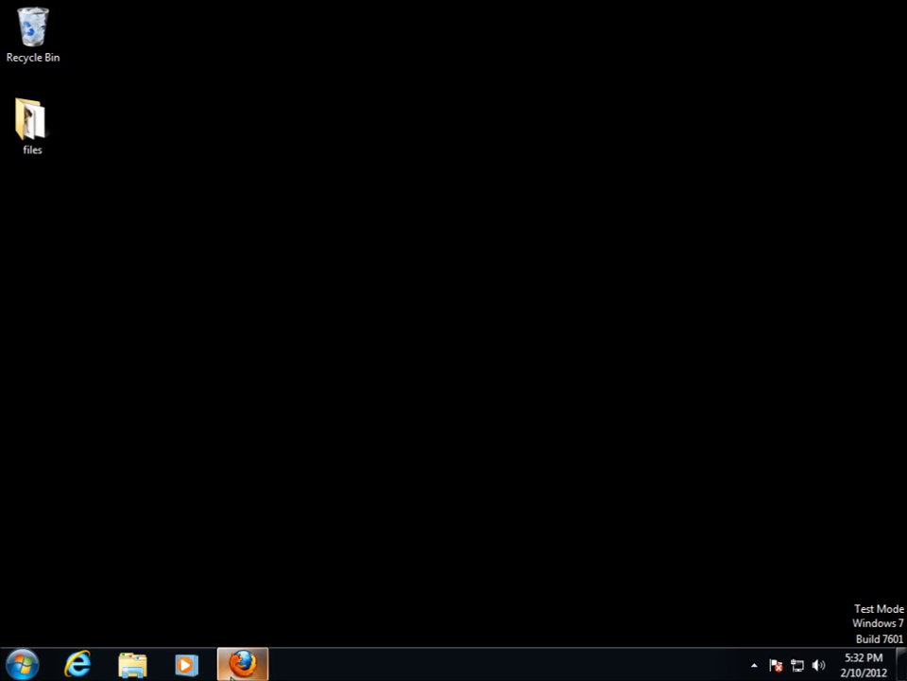
Step: In Firefox, load the Citrix VDI-in-a-Box logon page and fill in the username and masked password
{"action": "left_click", "coordinate": [242, 664]}
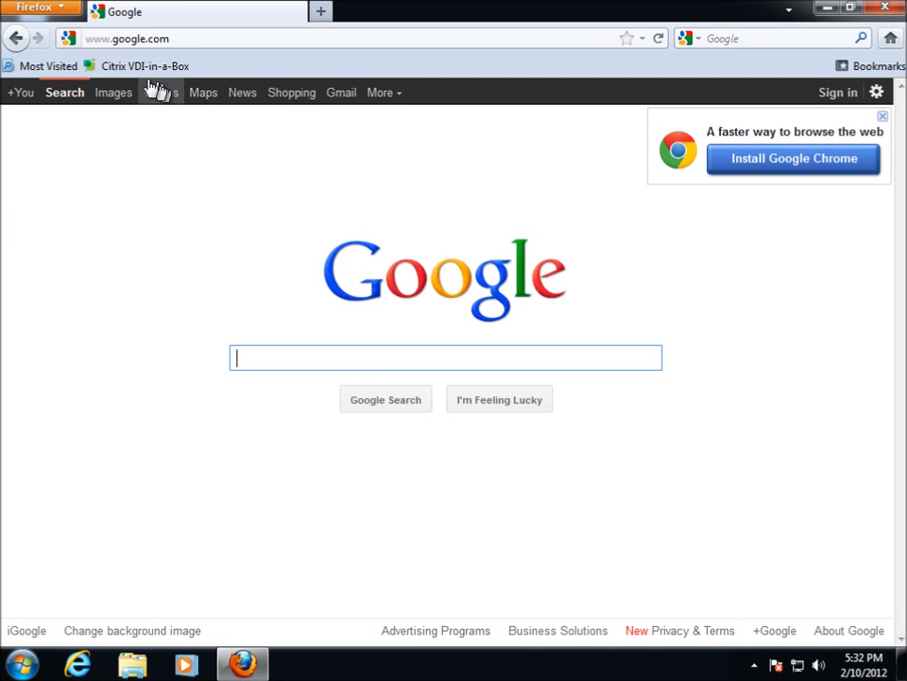
{"action": "left_click", "coordinate": [144, 65]}
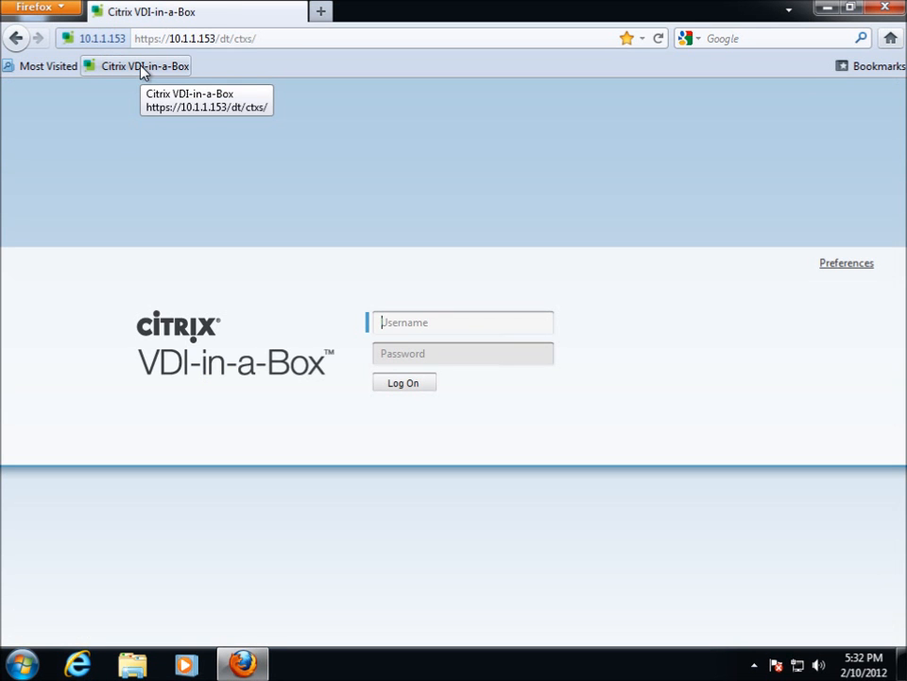
{"action": "type", "text": "Re"}
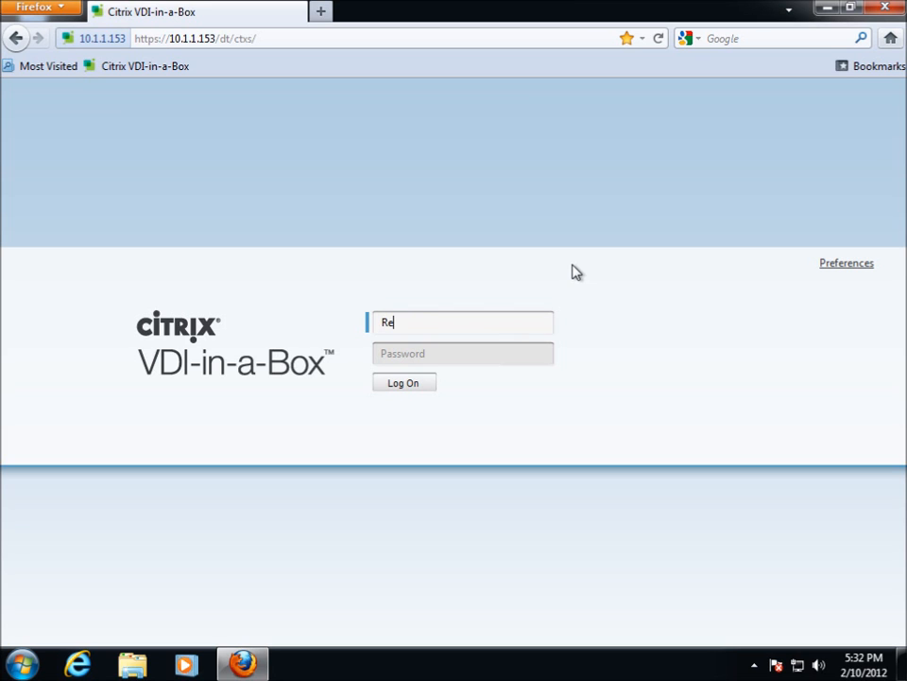
{"action": "type", "text": "•"}
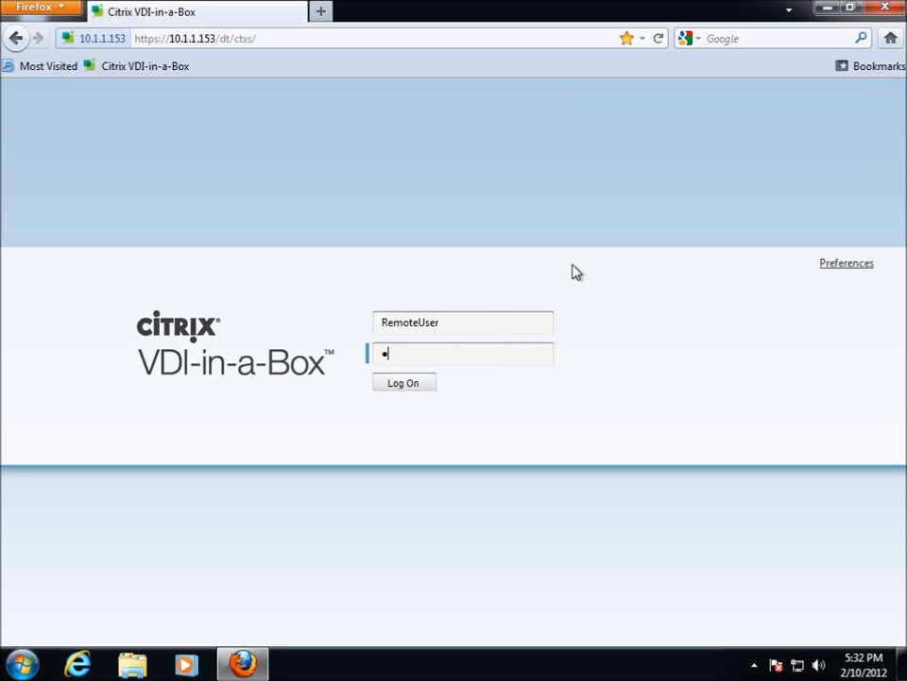
{"action": "type", "text": "password"}
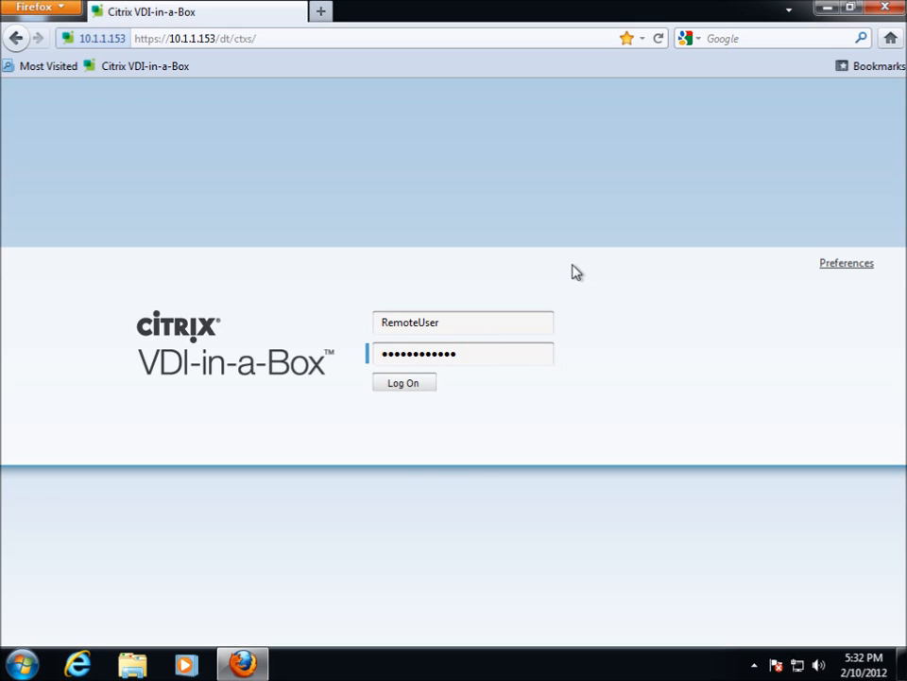
Step: Log on to the virtual desktop, open Customerlist in Excel and complete Jones's CC Number with 67890
{"action": "left_click", "coordinate": [403, 382]}
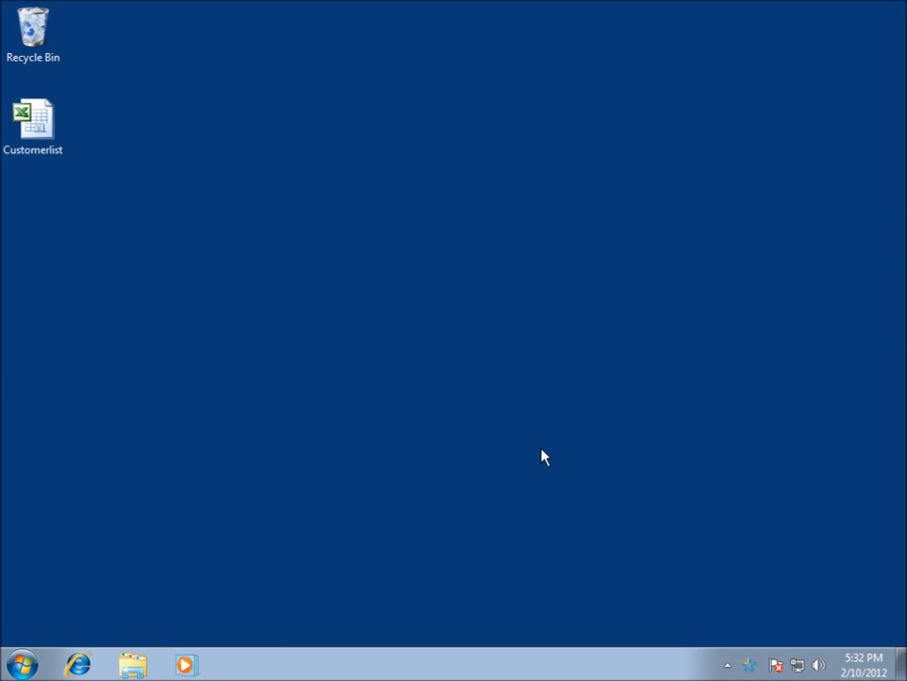
{"action": "mouse_move", "coordinate": [324, 305]}
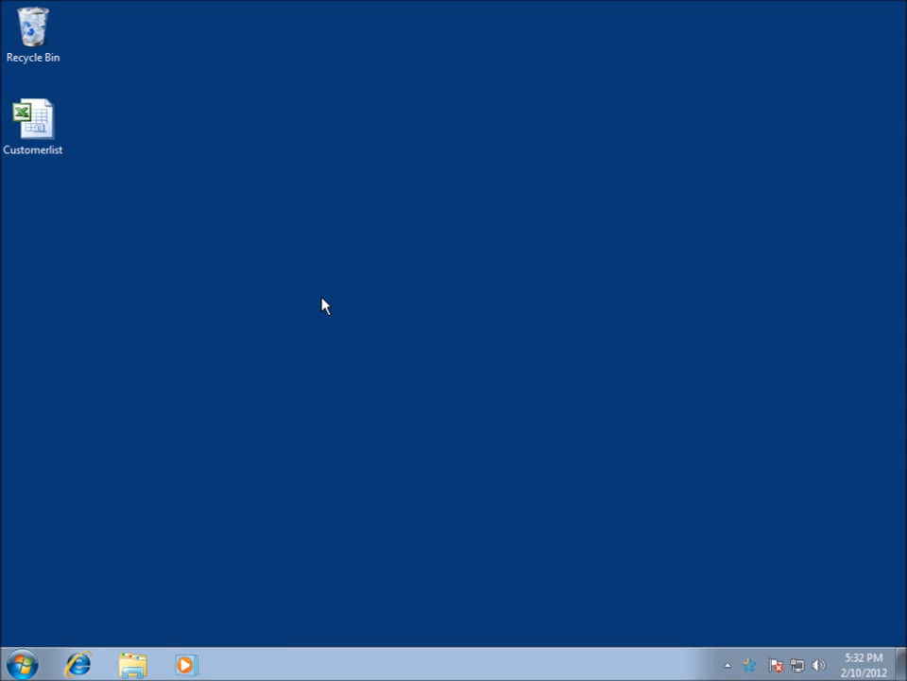
{"action": "left_click", "coordinate": [33, 122]}
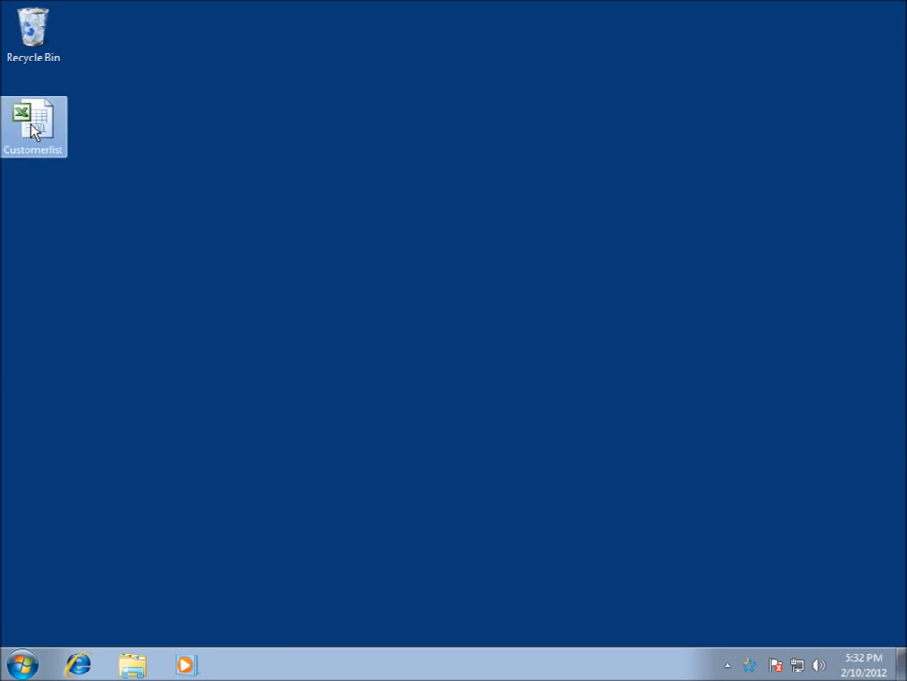
{"action": "double_click", "coordinate": [34, 118]}
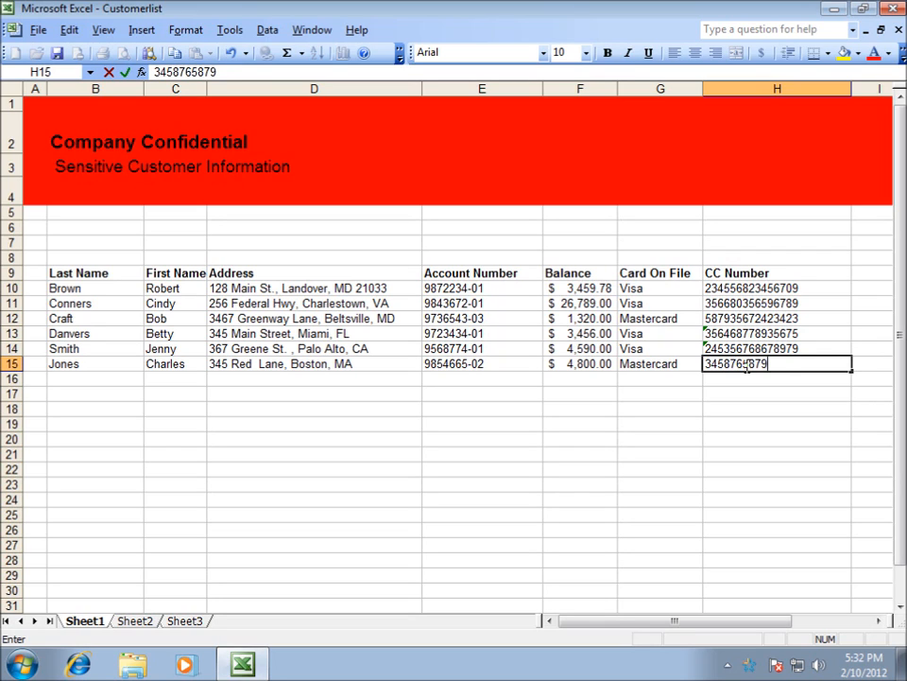
{"action": "type", "text": "67890"}
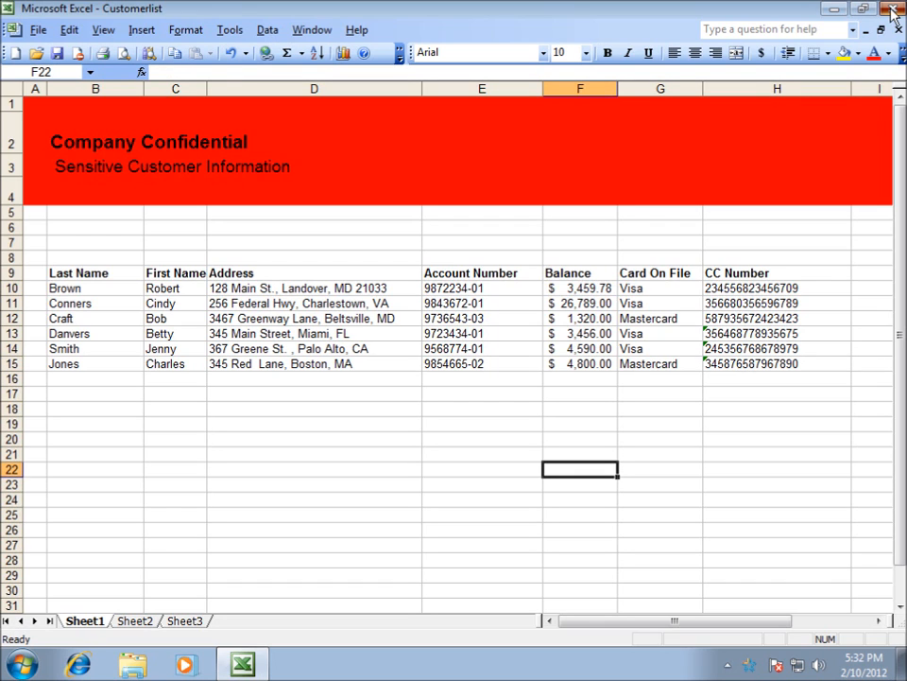
Step: Close the Customerlist workbook and disconnect the remote session via Start > Log off > Disconnect
{"action": "left_click", "coordinate": [892, 8]}
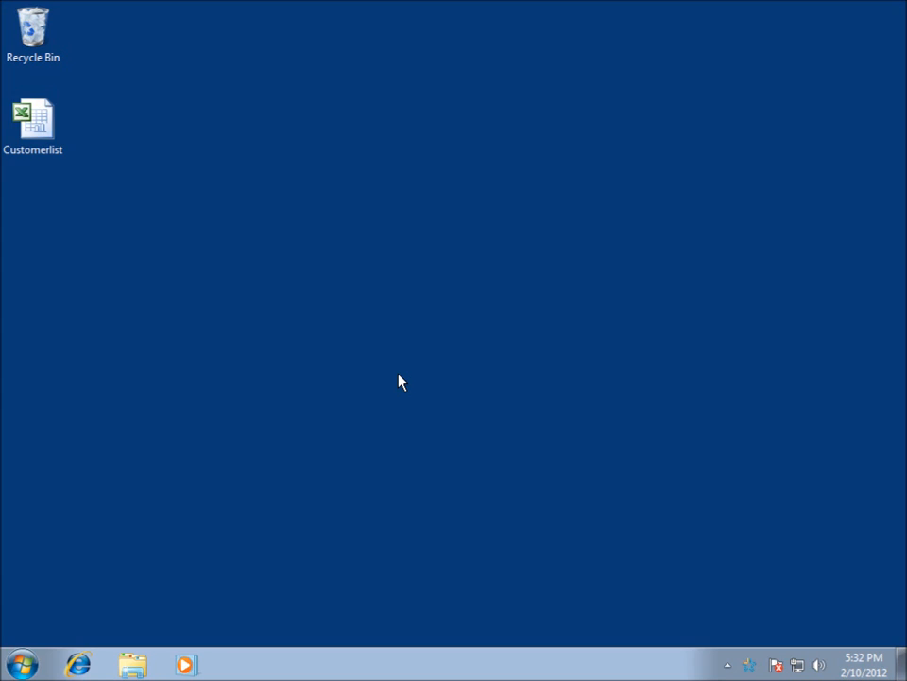
{"action": "mouse_move", "coordinate": [364, 379]}
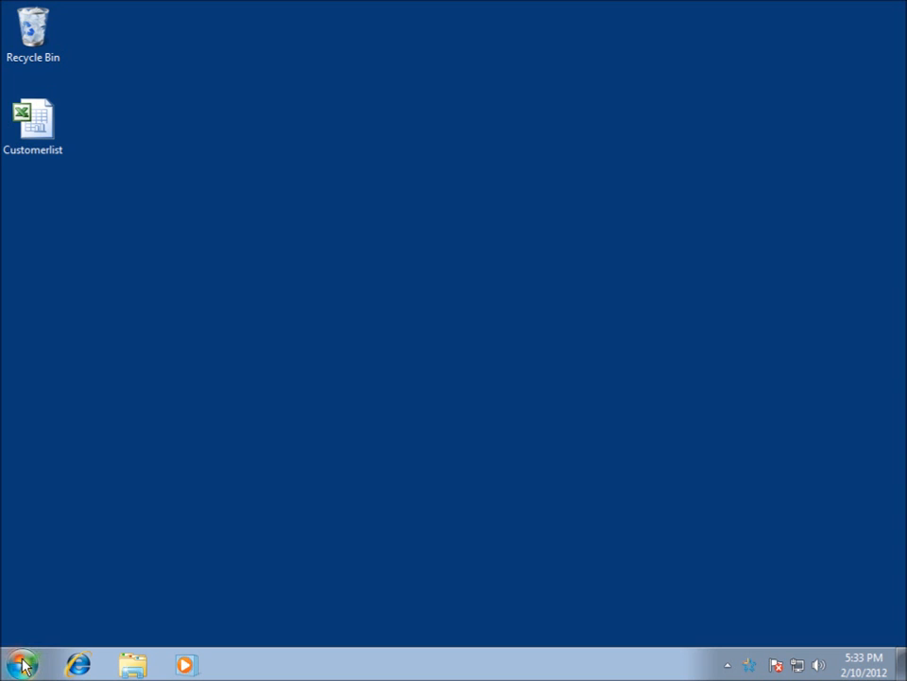
{"action": "left_click", "coordinate": [22, 663]}
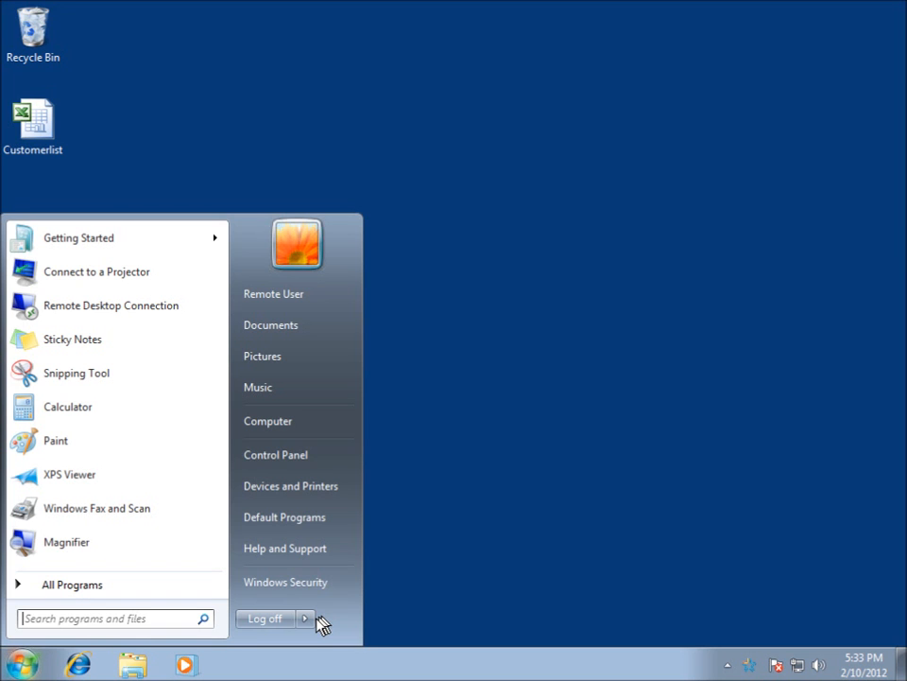
{"action": "left_click", "coordinate": [305, 618]}
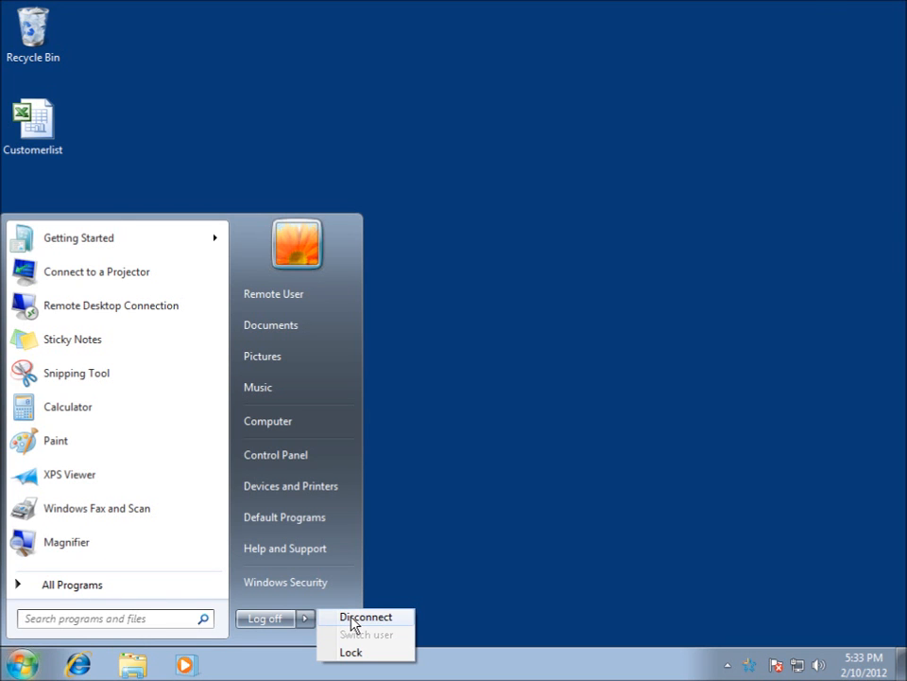
{"action": "left_click", "coordinate": [365, 616]}
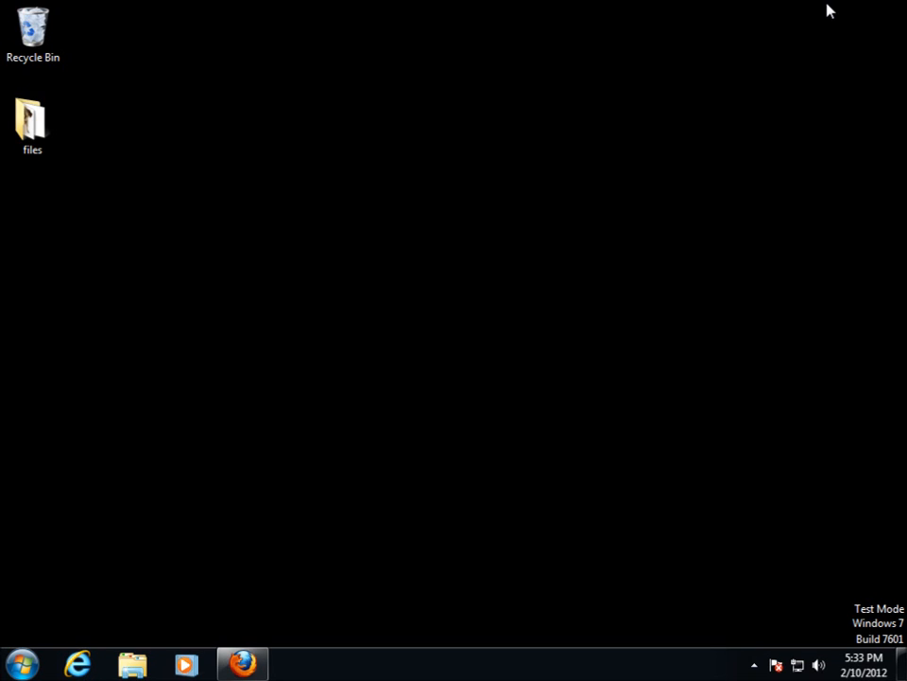
{"action": "mouse_move", "coordinate": [580, 241]}
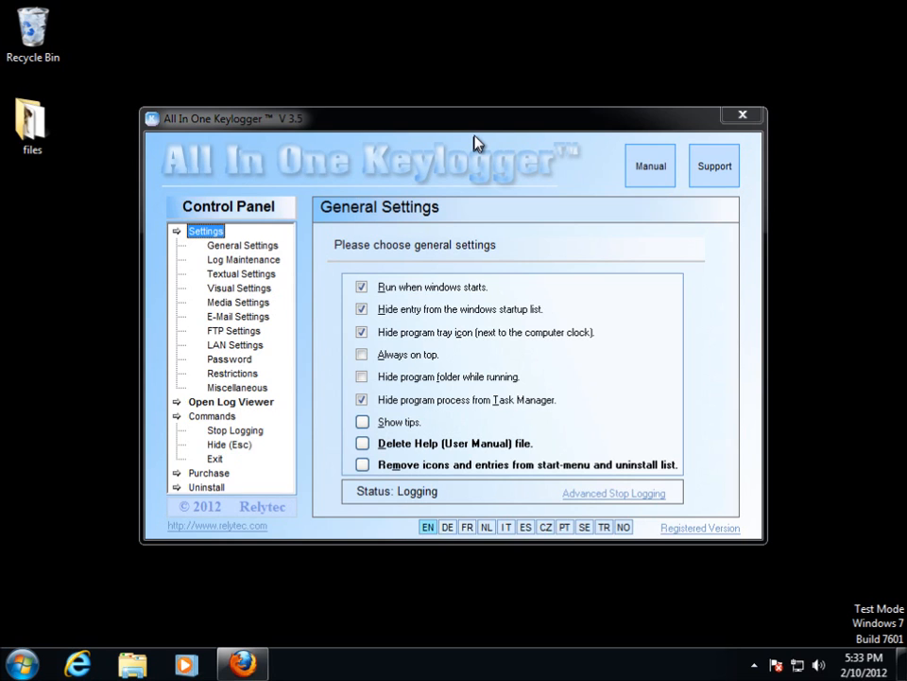
Step: Move the keylogger control panel higher and choose Open Log Viewer in its tree
{"action": "left_click_drag", "start_coordinate": [473, 118], "coordinate": [489, 49]}
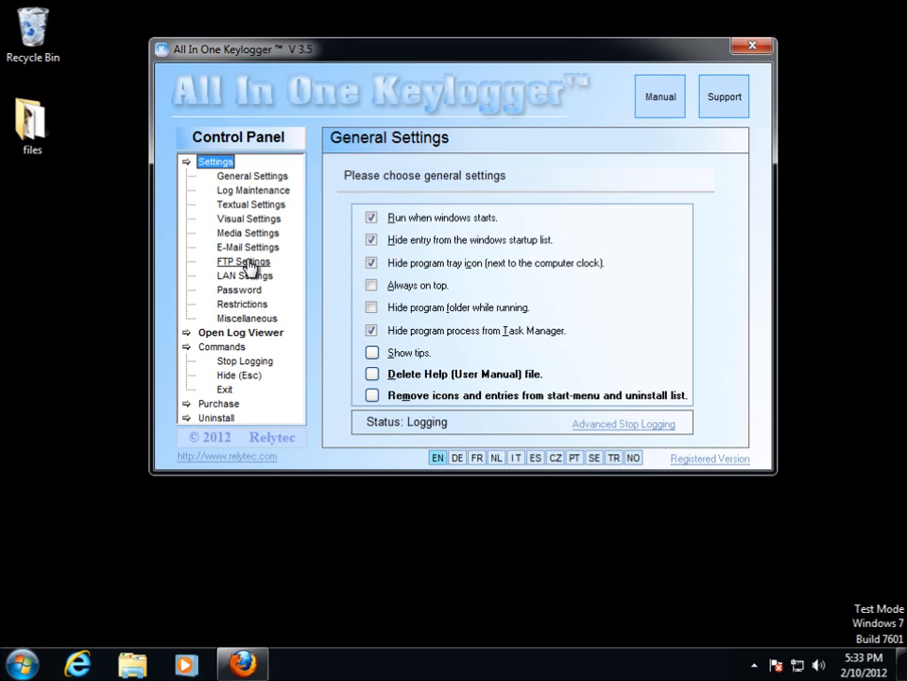
{"action": "mouse_move", "coordinate": [443, 282]}
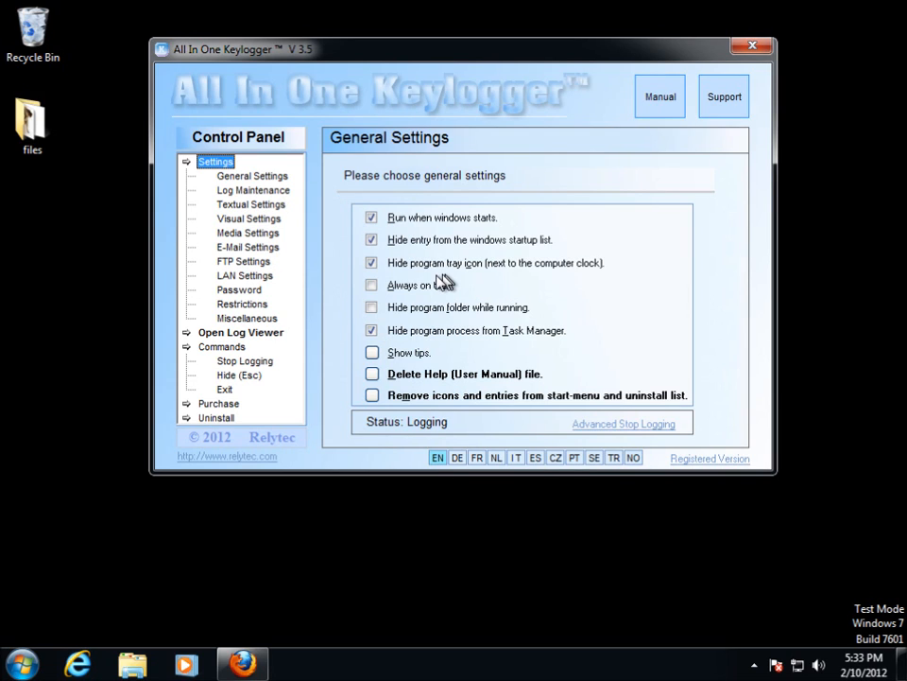
{"action": "left_click", "coordinate": [240, 331]}
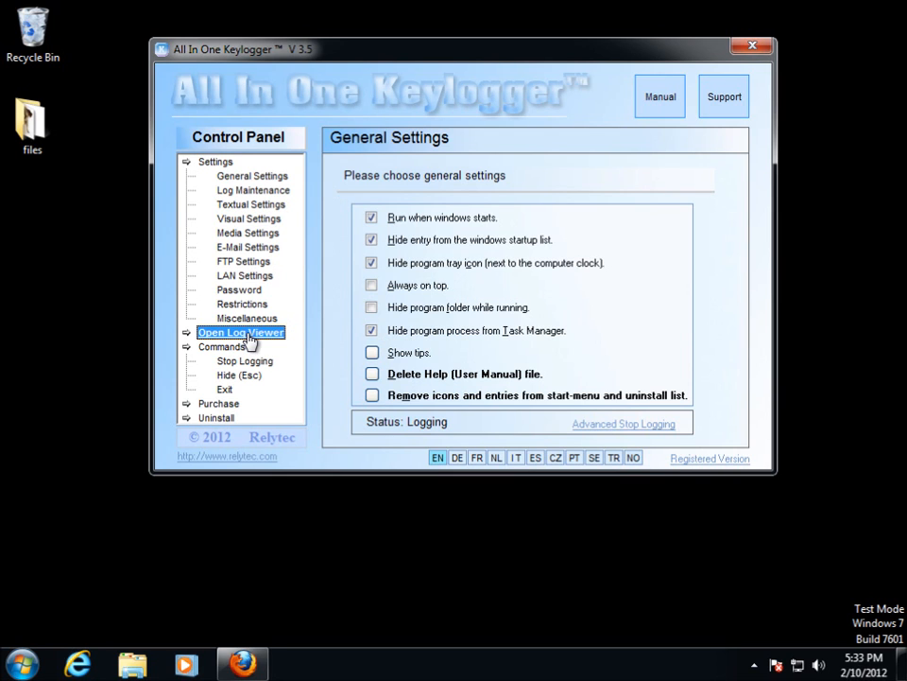
Step: Bring up the Log Viewer and replay today's captured screenshots showing the Citrix logon page
{"action": "left_click", "coordinate": [239, 332]}
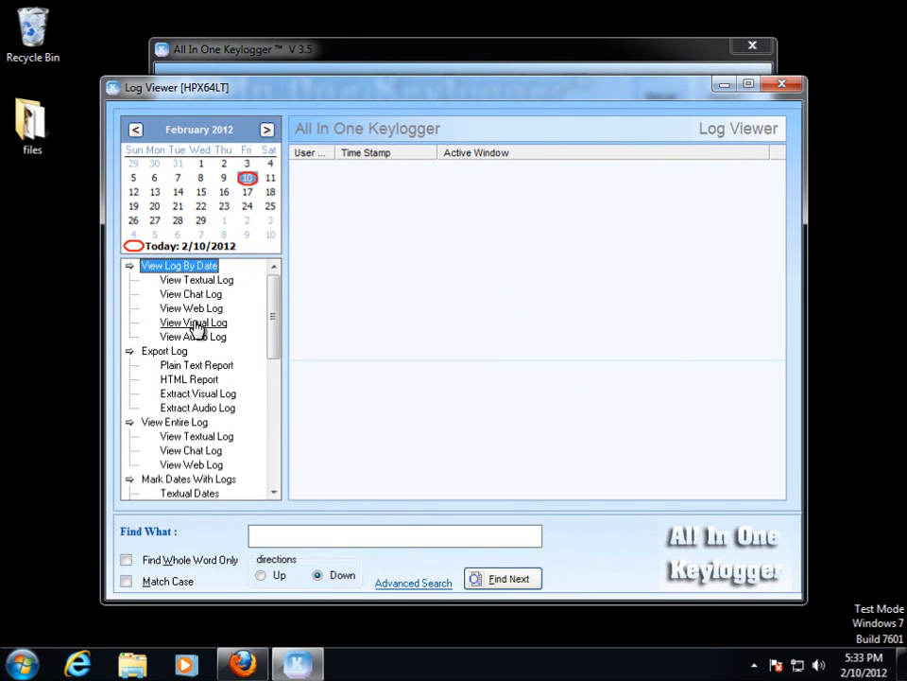
{"action": "left_click", "coordinate": [193, 322]}
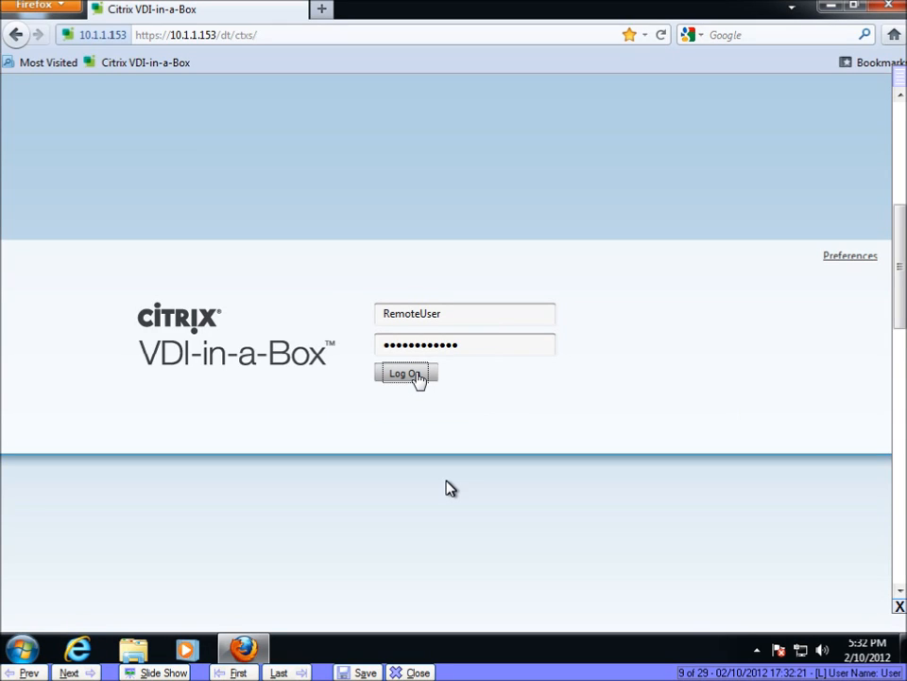
{"action": "mouse_move", "coordinate": [435, 397]}
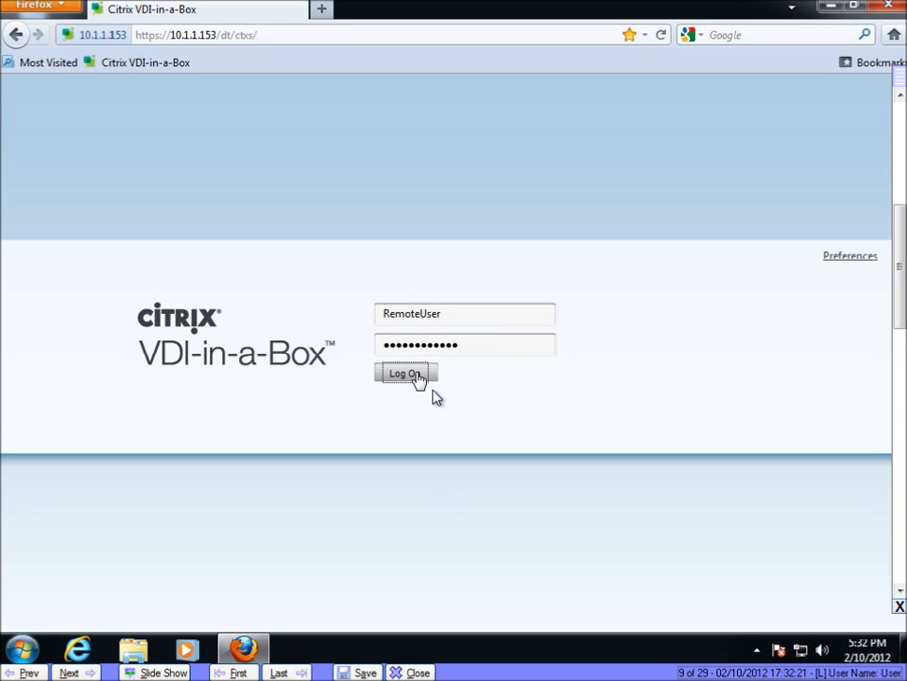
{"action": "mouse_move", "coordinate": [544, 613]}
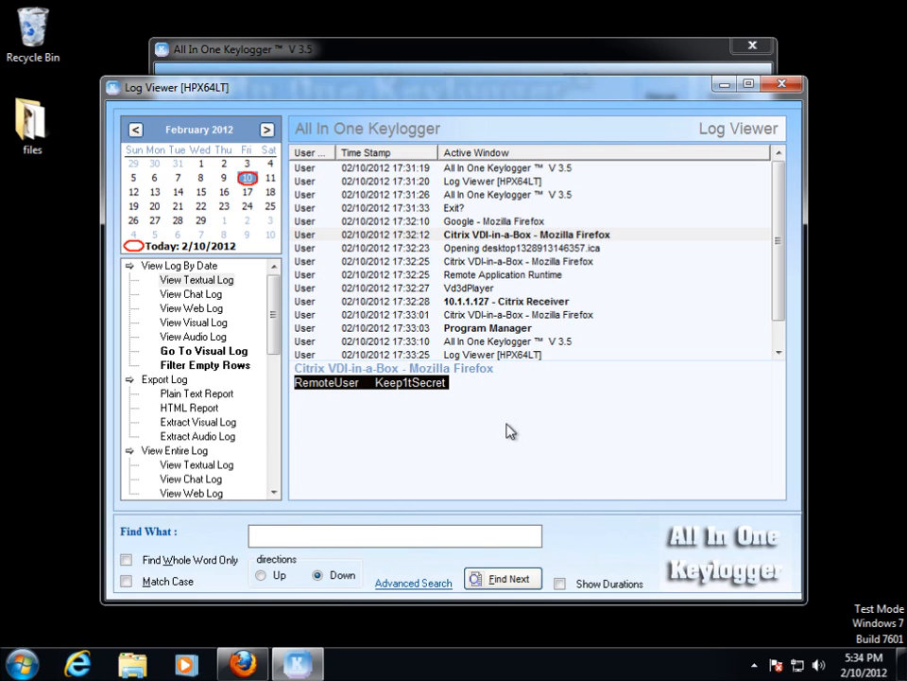
{"action": "mouse_move", "coordinate": [496, 406]}
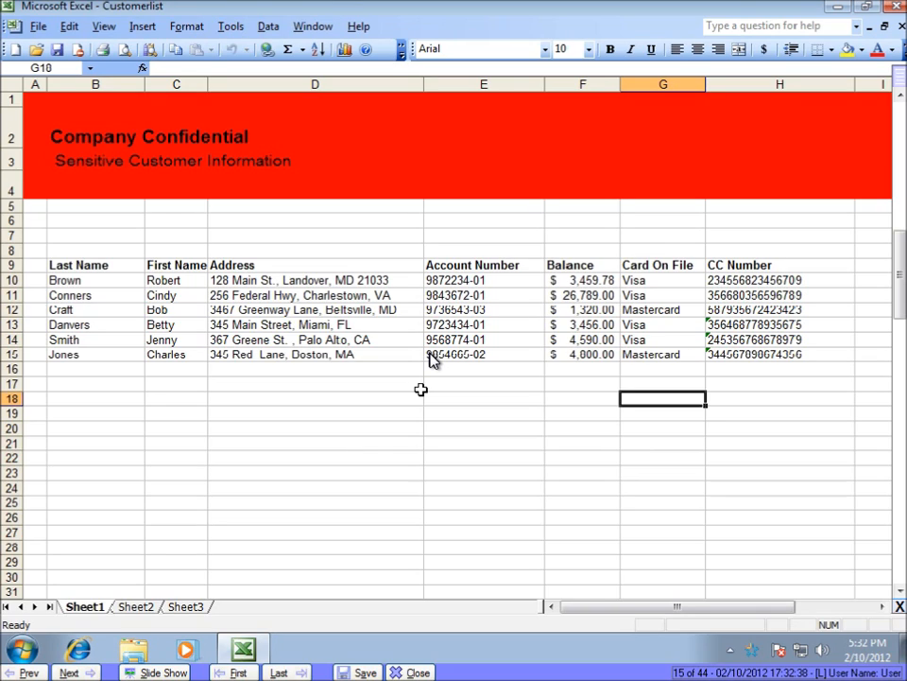
{"action": "mouse_move", "coordinate": [553, 469]}
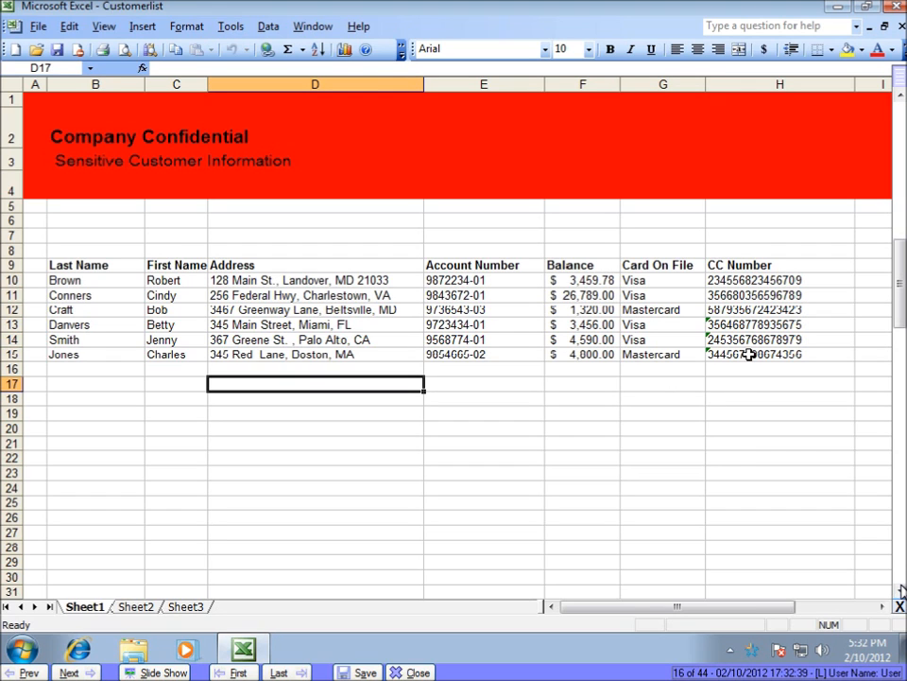
{"action": "mouse_move", "coordinate": [732, 357]}
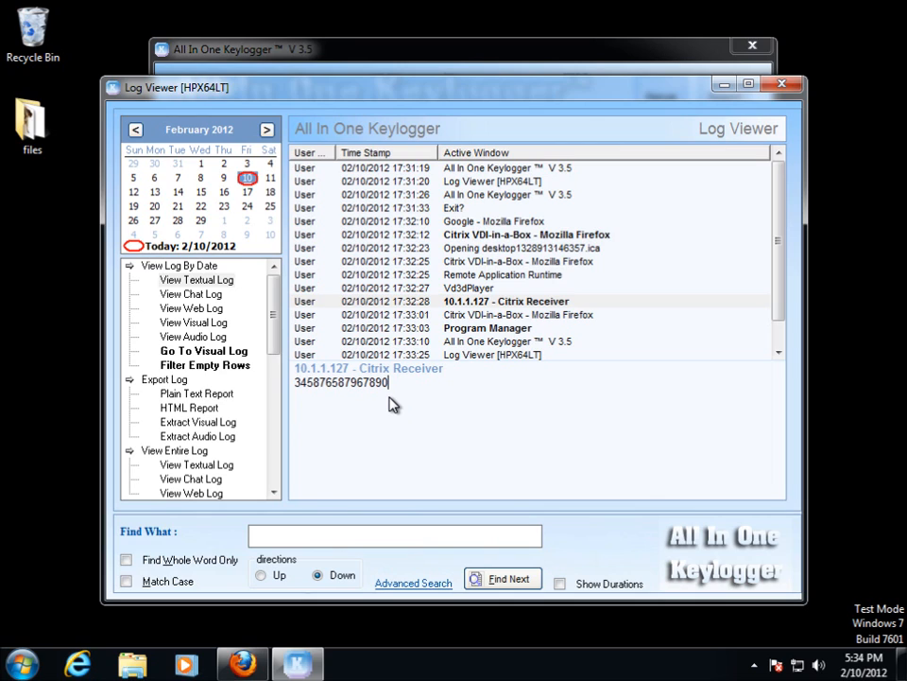
{"action": "mouse_move", "coordinate": [388, 403]}
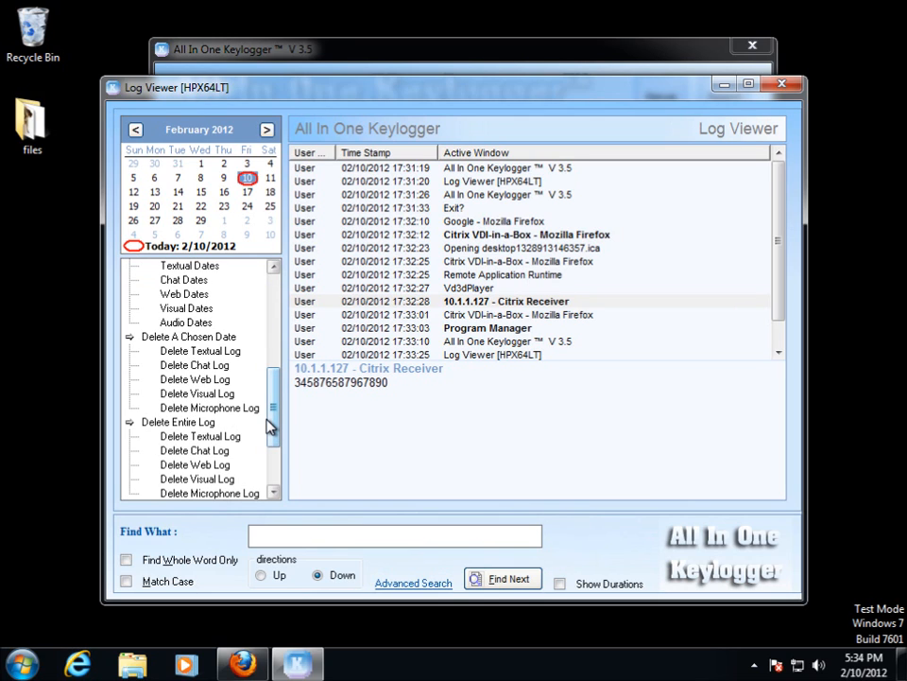
Step: Delete today's textual and other logs, leaving the log list empty, and close the Log Viewer
{"action": "left_click", "coordinate": [199, 350]}
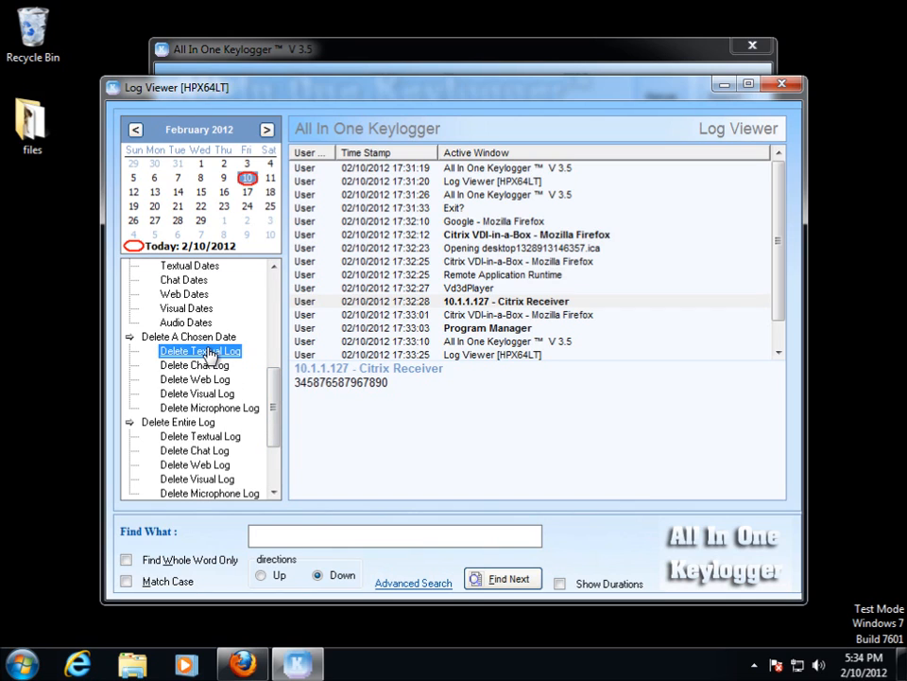
{"action": "left_click", "coordinate": [200, 351]}
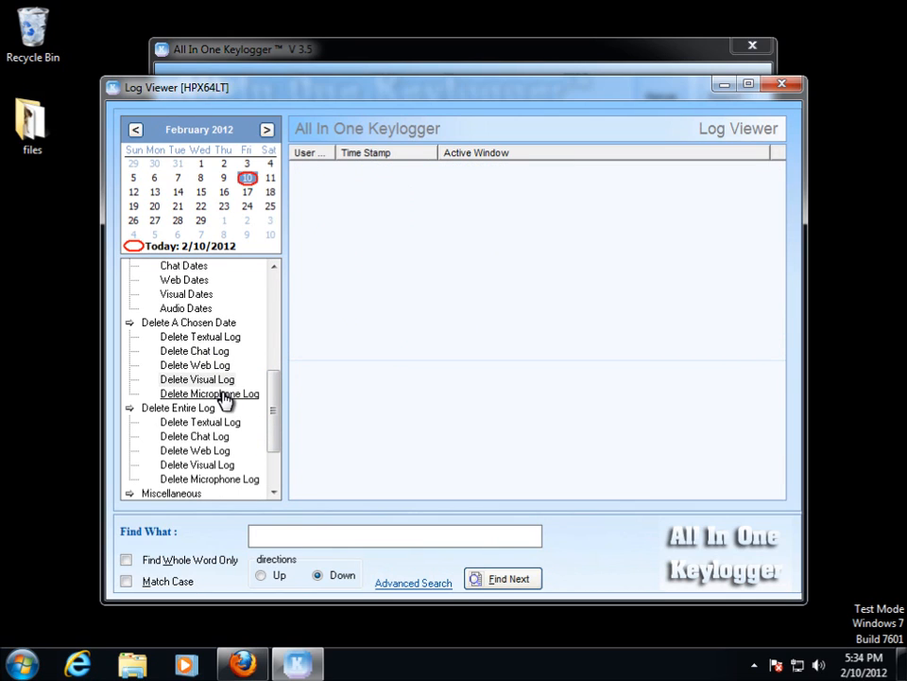
{"action": "left_click", "coordinate": [783, 83]}
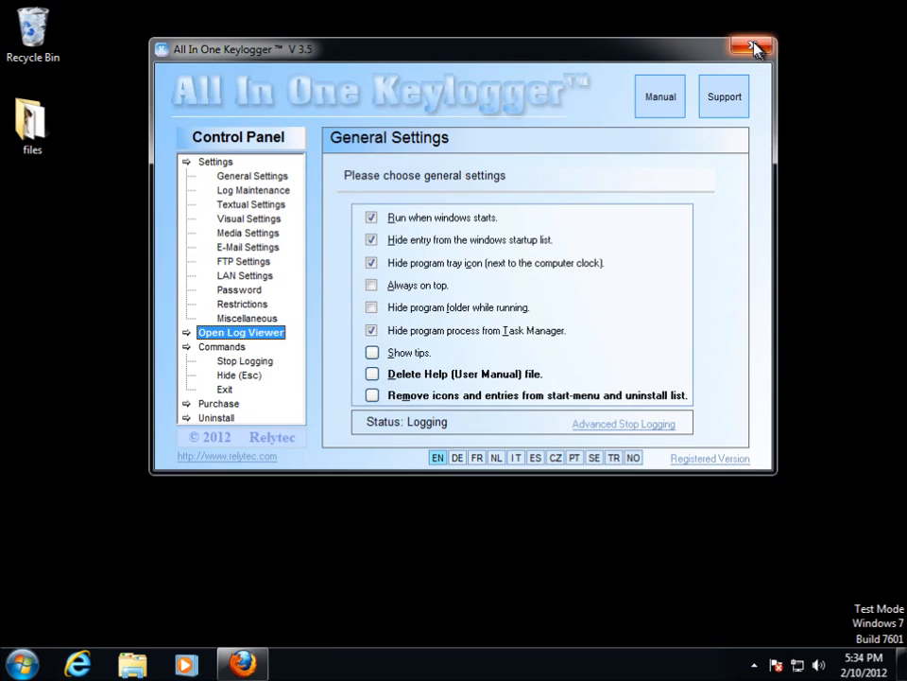
Step: Close the All In One Keylogger main window with its X button
{"action": "left_click", "coordinate": [753, 47]}
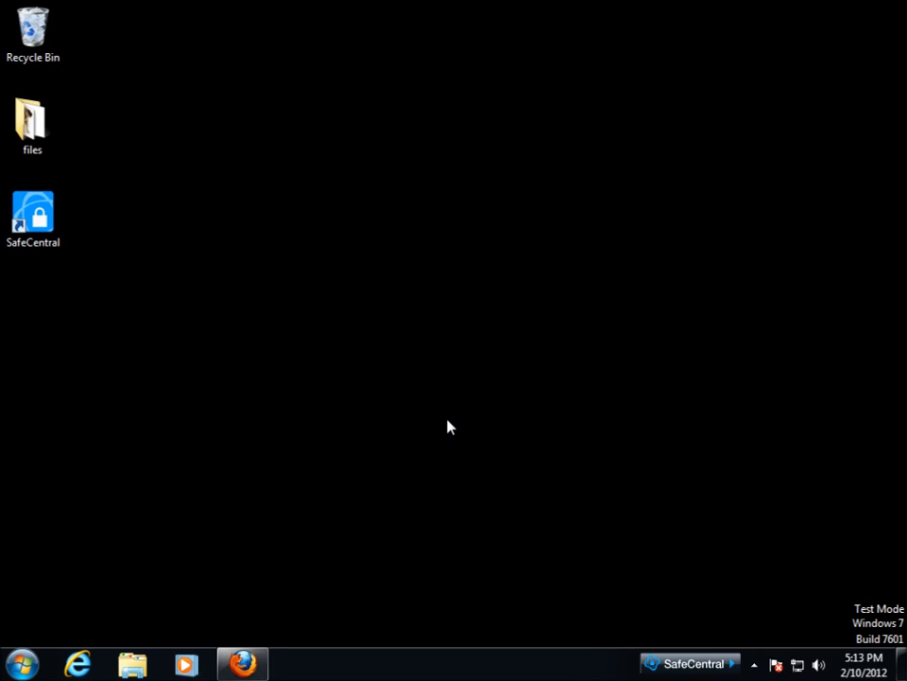
{"action": "mouse_move", "coordinate": [455, 425]}
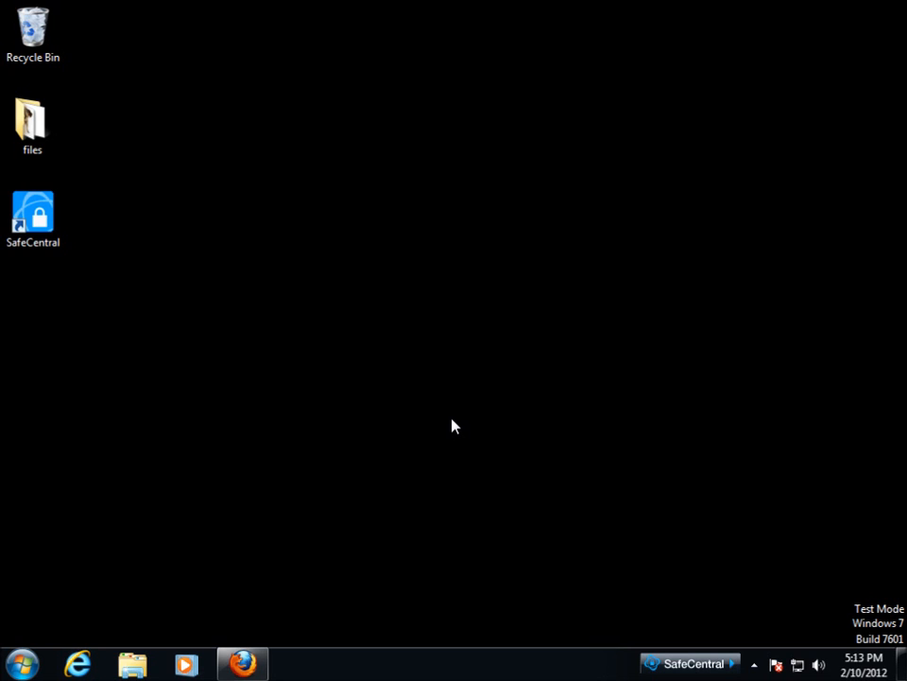
{"action": "mouse_move", "coordinate": [115, 332]}
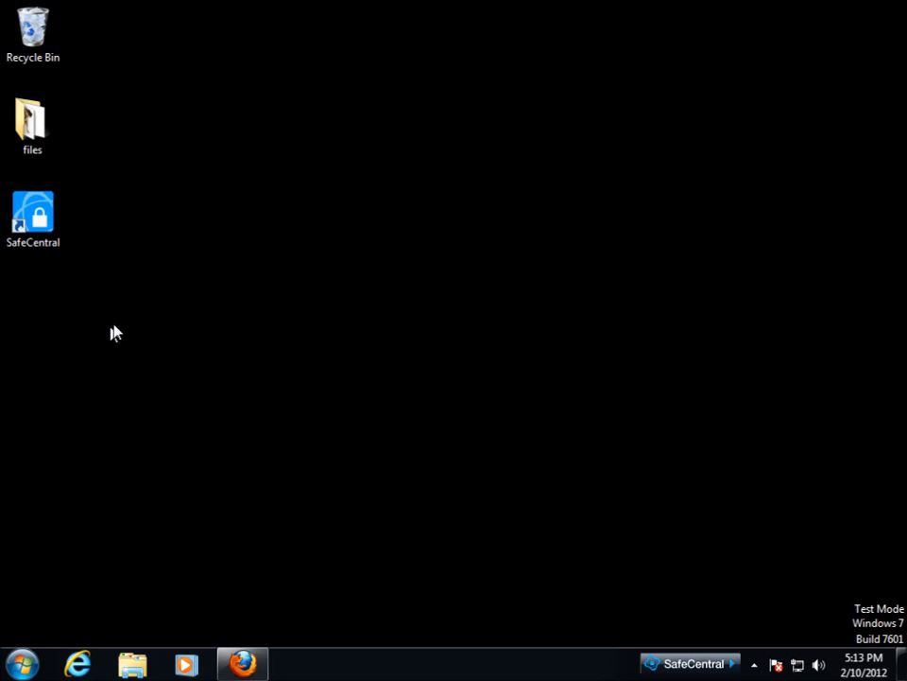
{"action": "mouse_move", "coordinate": [475, 301]}
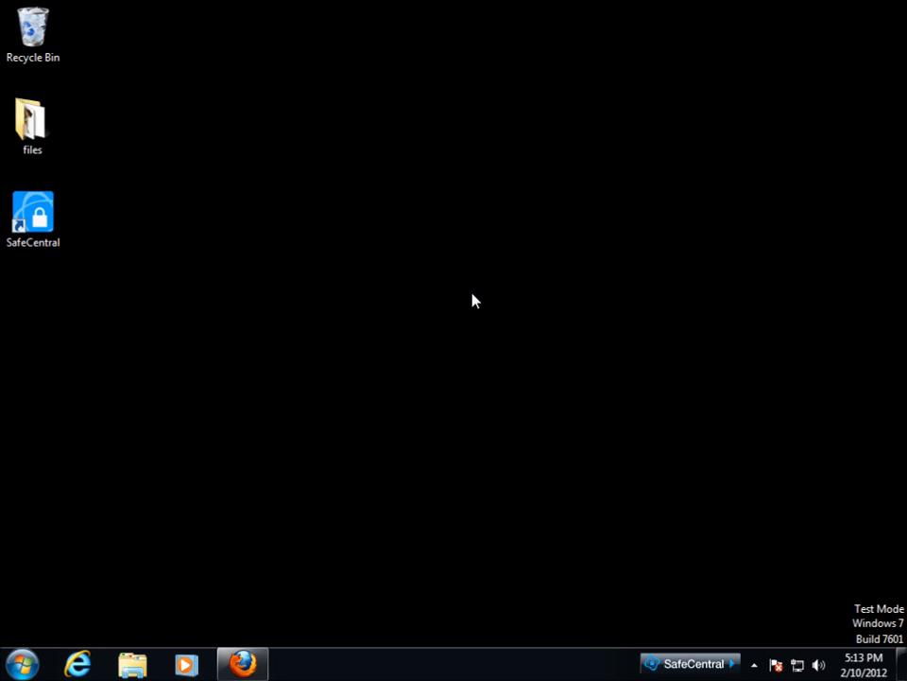
{"action": "mouse_move", "coordinate": [473, 295]}
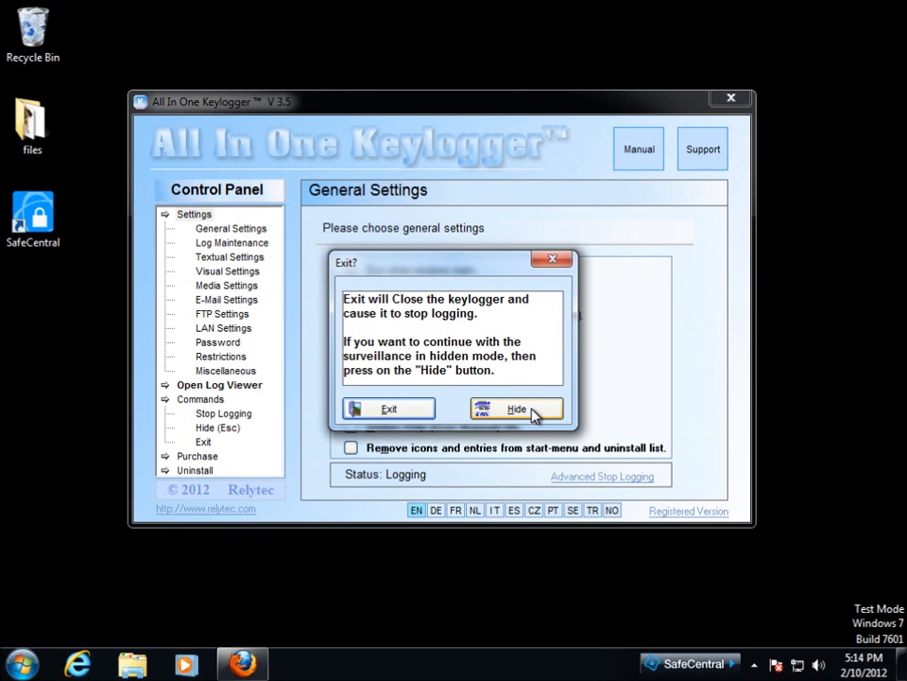
Step: Choose Hide so the keylogger keeps logging, then launch SafeCentral from its desktop shortcut
{"action": "left_click", "coordinate": [517, 408]}
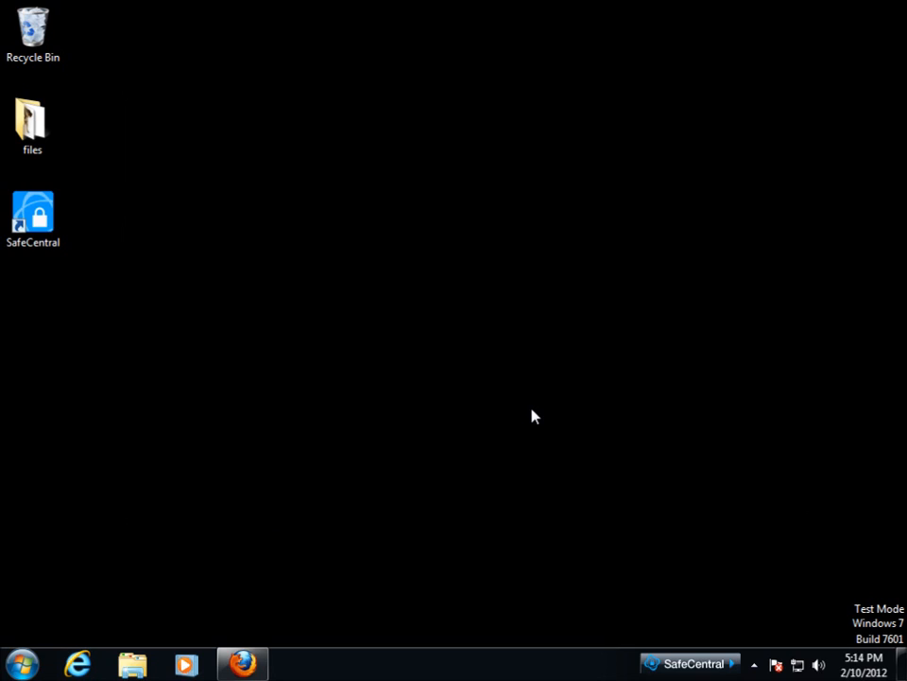
{"action": "mouse_move", "coordinate": [60, 275]}
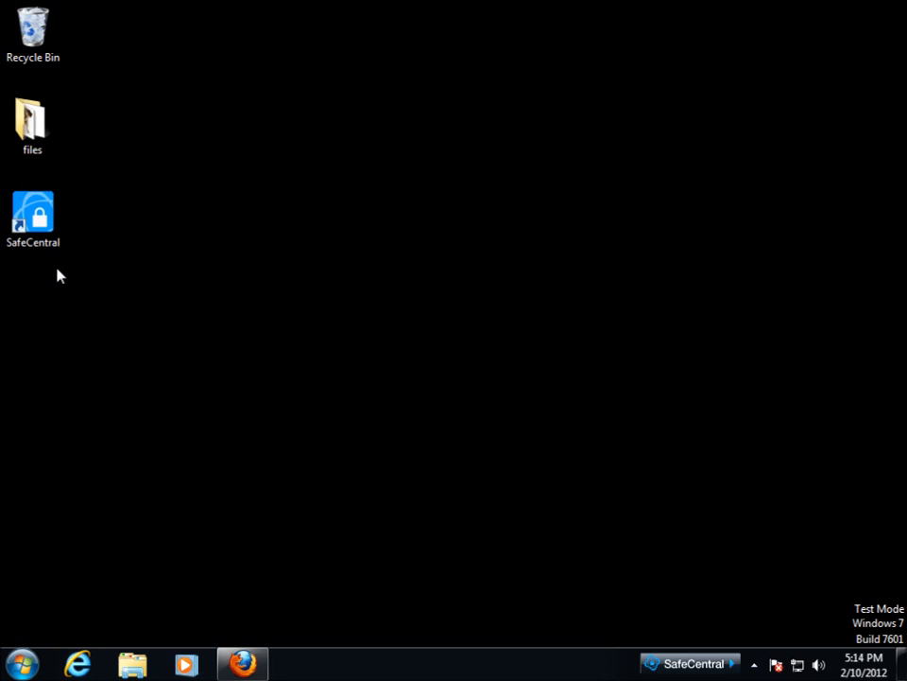
{"action": "left_click", "coordinate": [32, 219]}
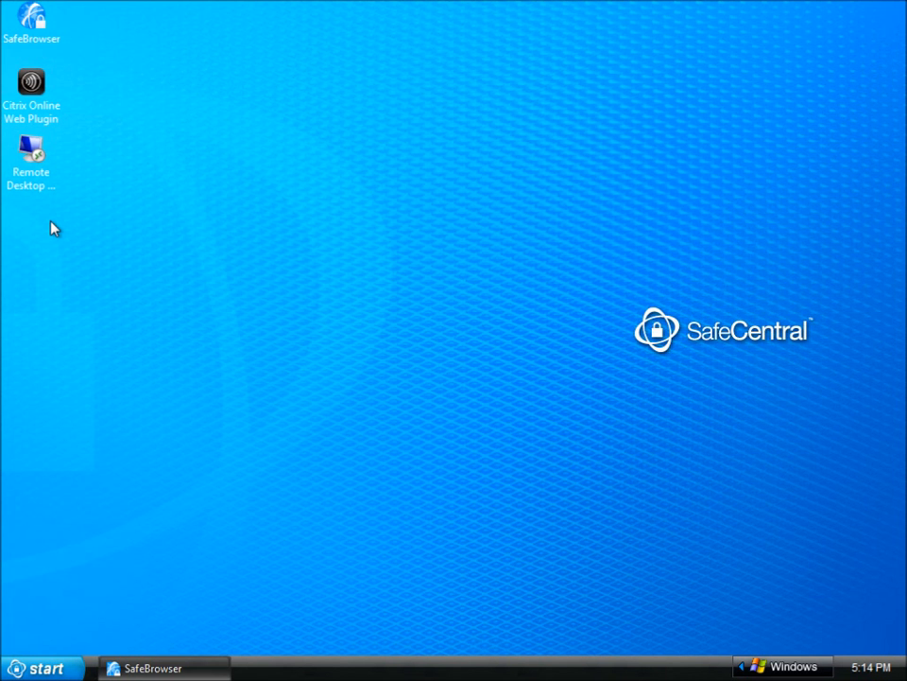
{"action": "mouse_move", "coordinate": [455, 380]}
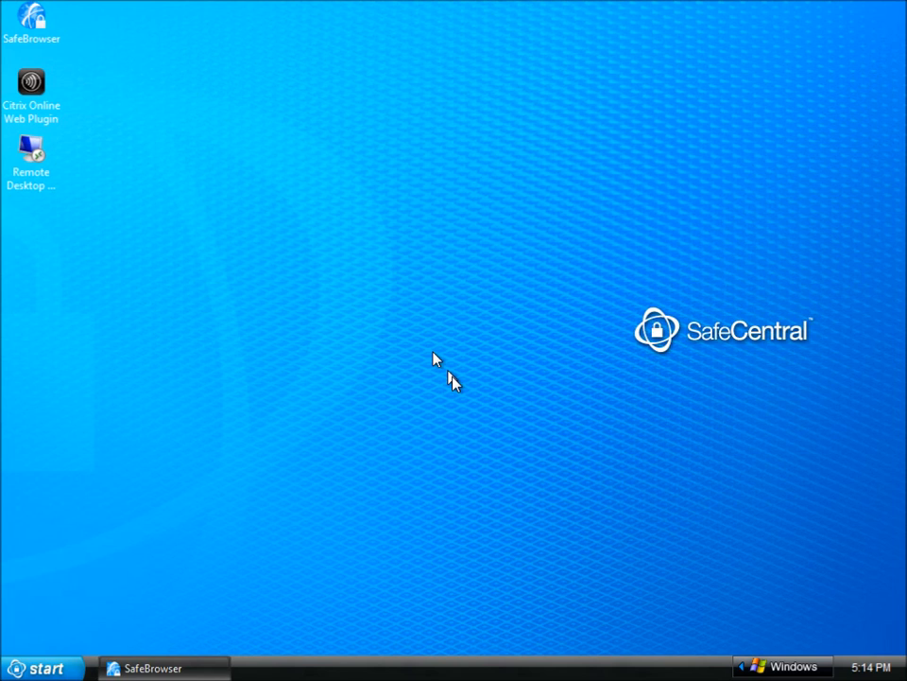
{"action": "mouse_move", "coordinate": [452, 416]}
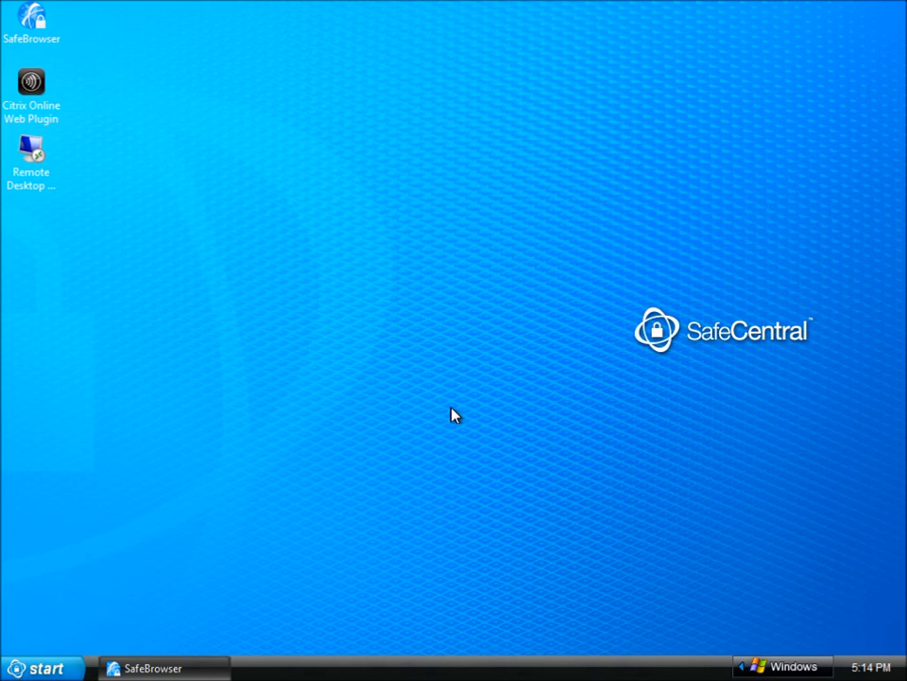
{"action": "mouse_move", "coordinate": [234, 628]}
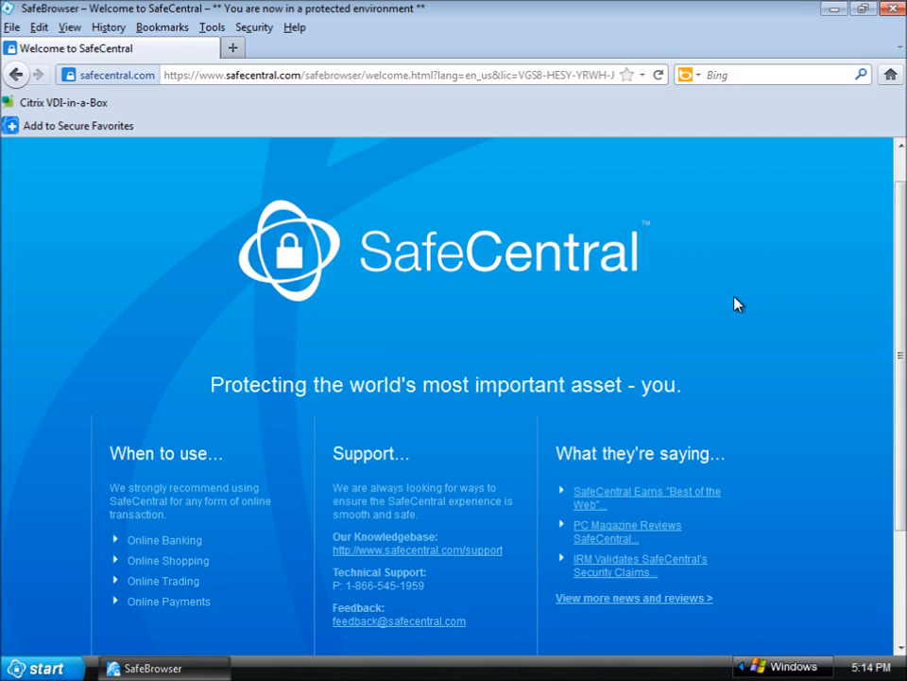
{"action": "mouse_move", "coordinate": [517, 344]}
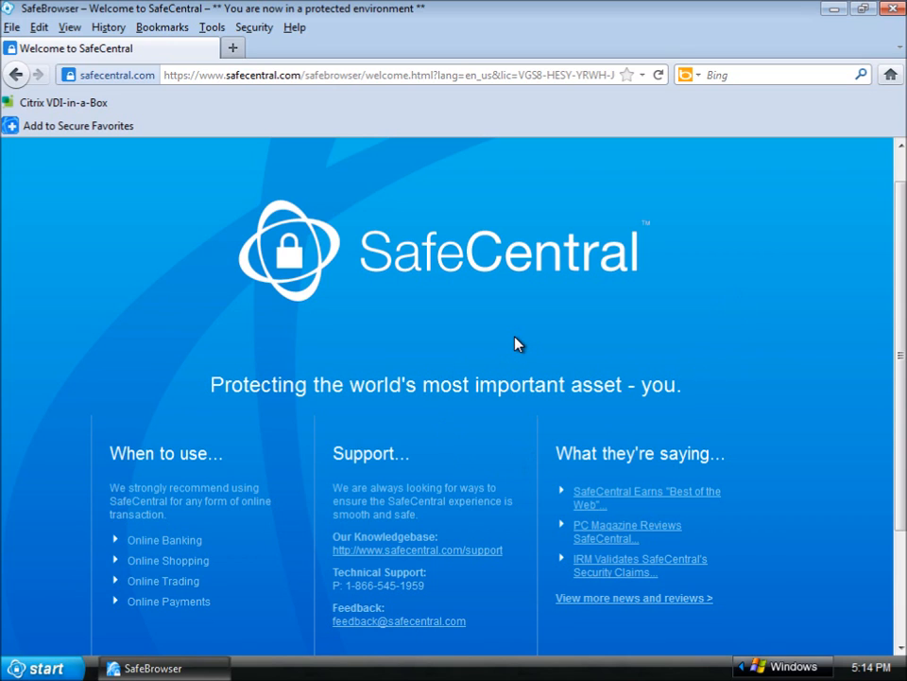
{"action": "mouse_move", "coordinate": [523, 346]}
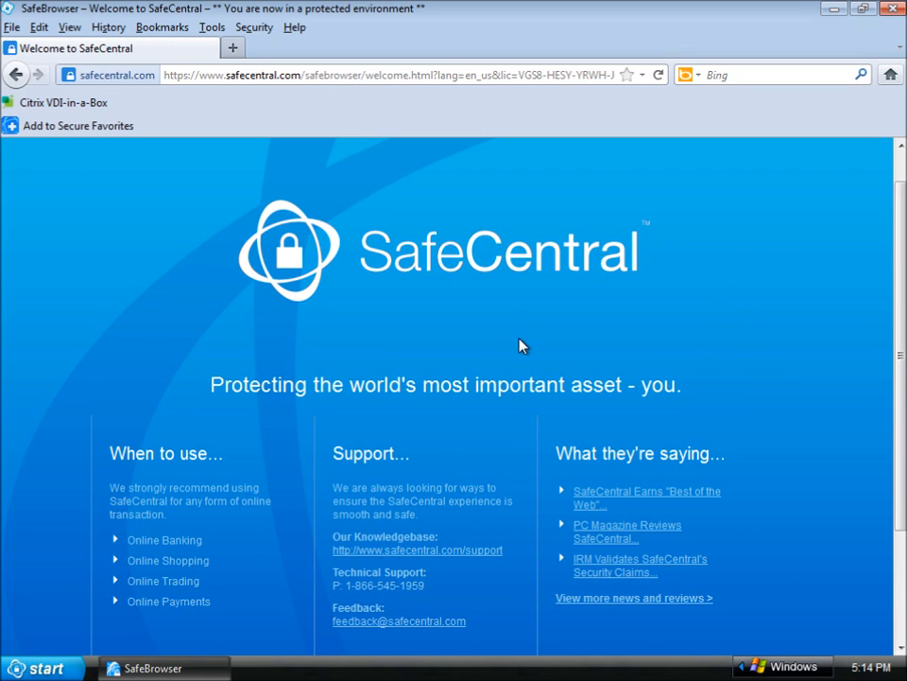
{"action": "mouse_move", "coordinate": [62, 102]}
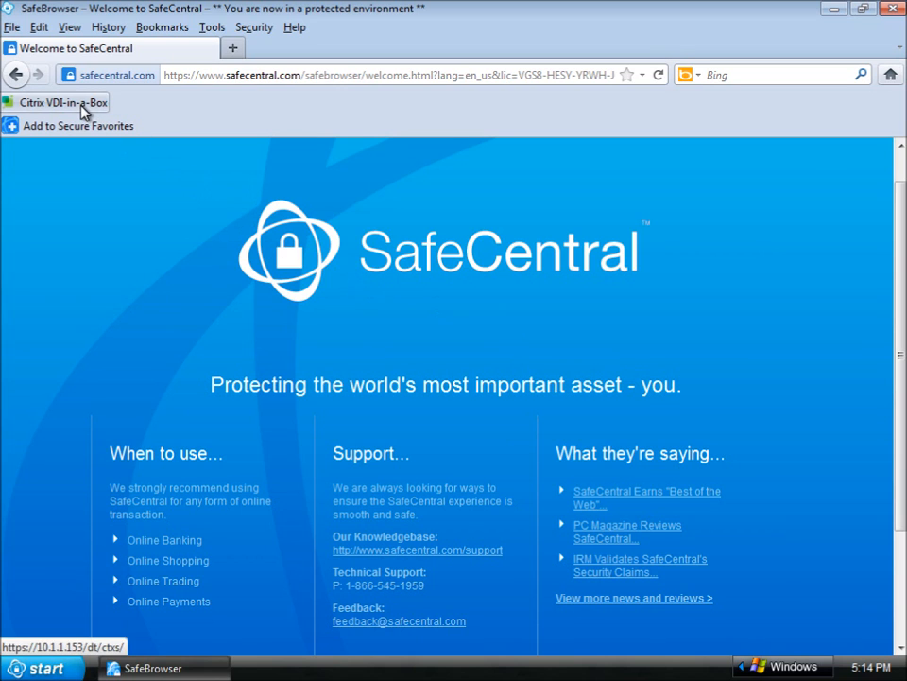
Step: From SafeBrowser, log on to Citrix VDI-in-a-Box, open the ICA file and reach the remote desktop with Customerlist
{"action": "left_click", "coordinate": [64, 102]}
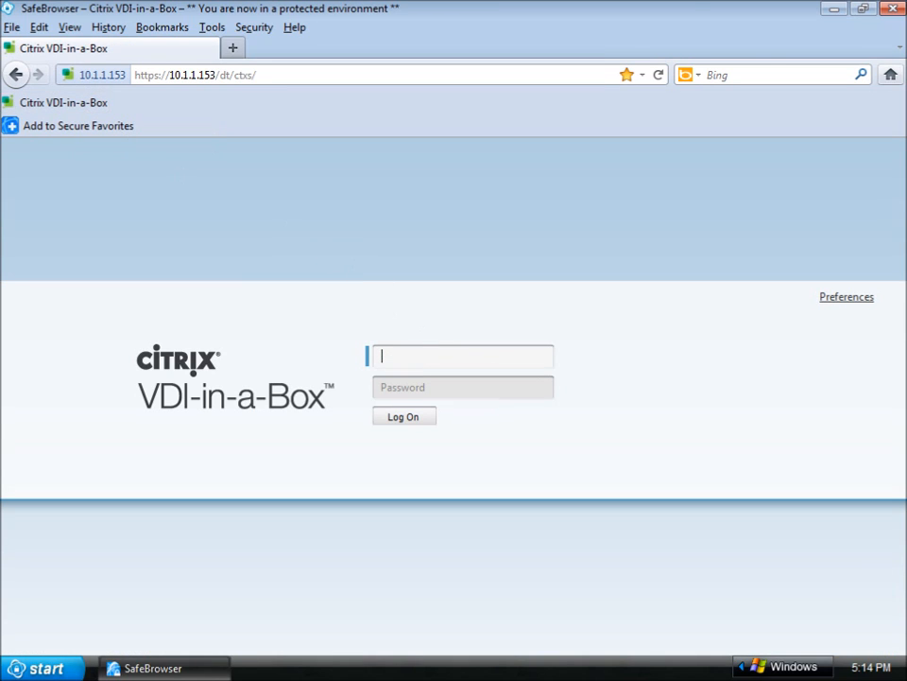
{"action": "type", "text": "RemoteUser"}
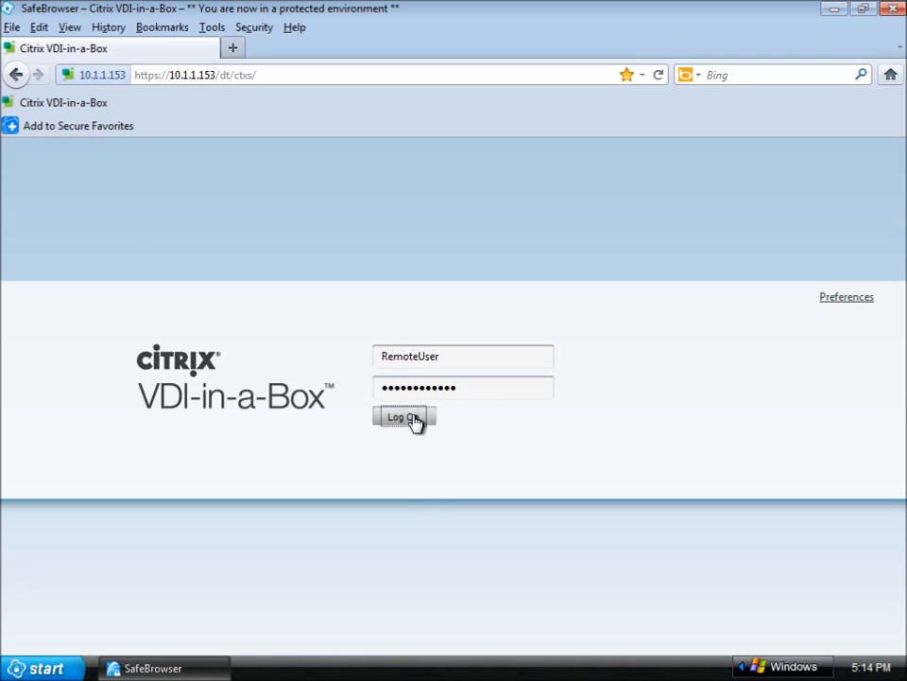
{"action": "left_click", "coordinate": [403, 418]}
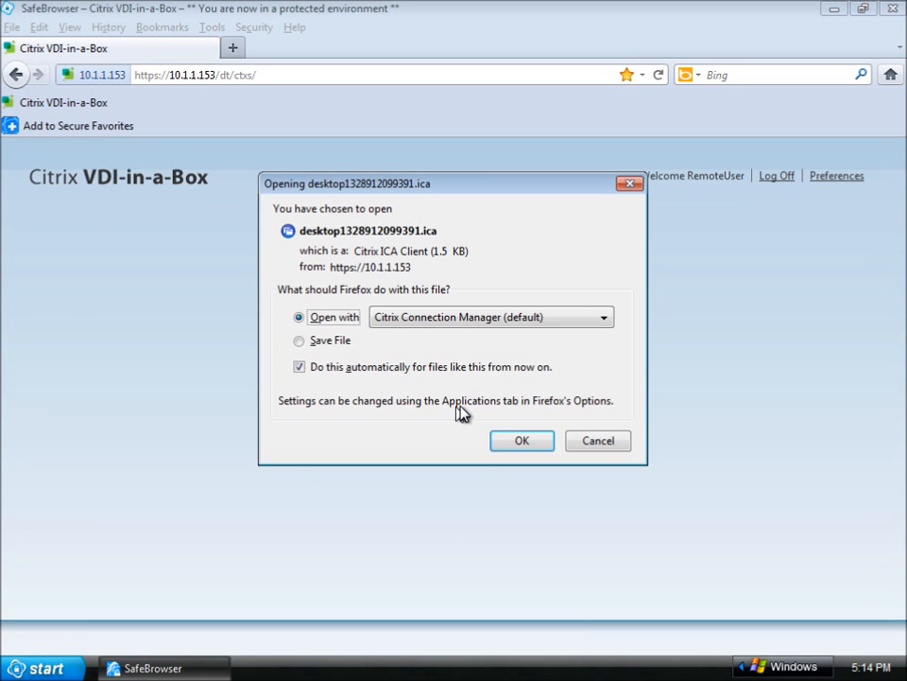
{"action": "left_click", "coordinate": [522, 440]}
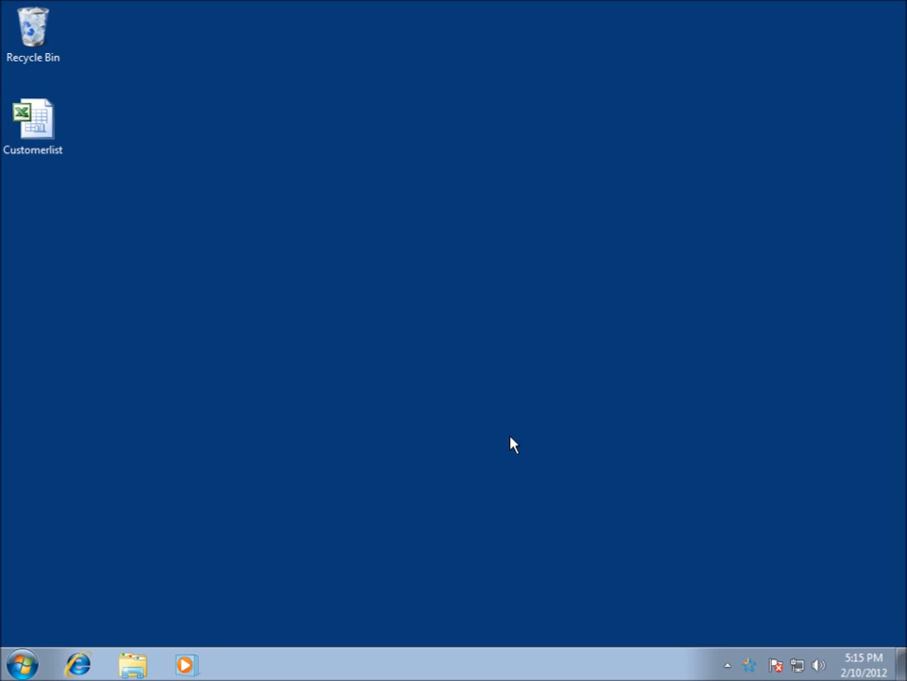
{"action": "mouse_move", "coordinate": [409, 324]}
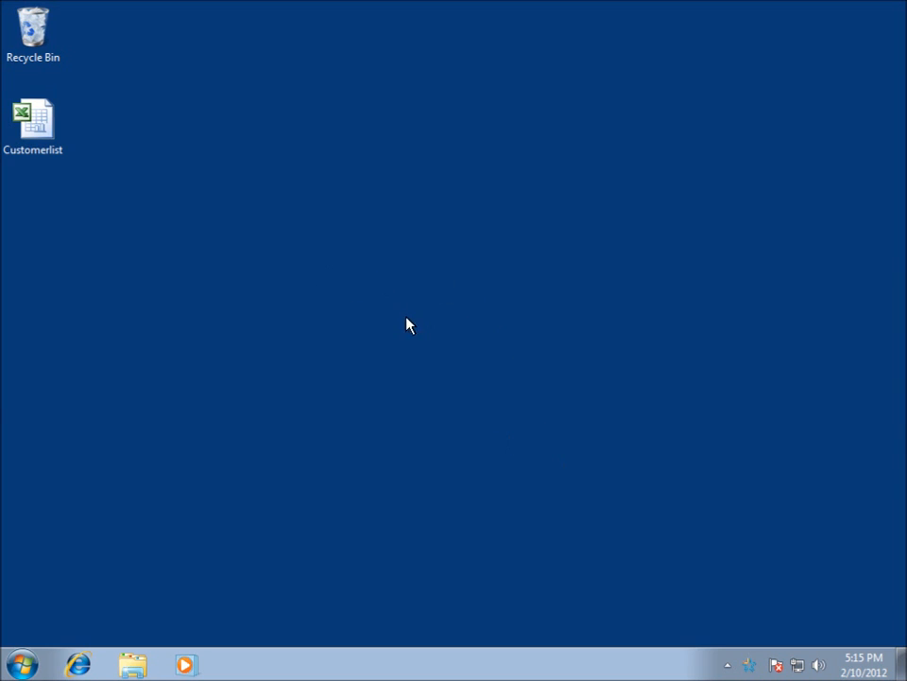
{"action": "left_click", "coordinate": [33, 123]}
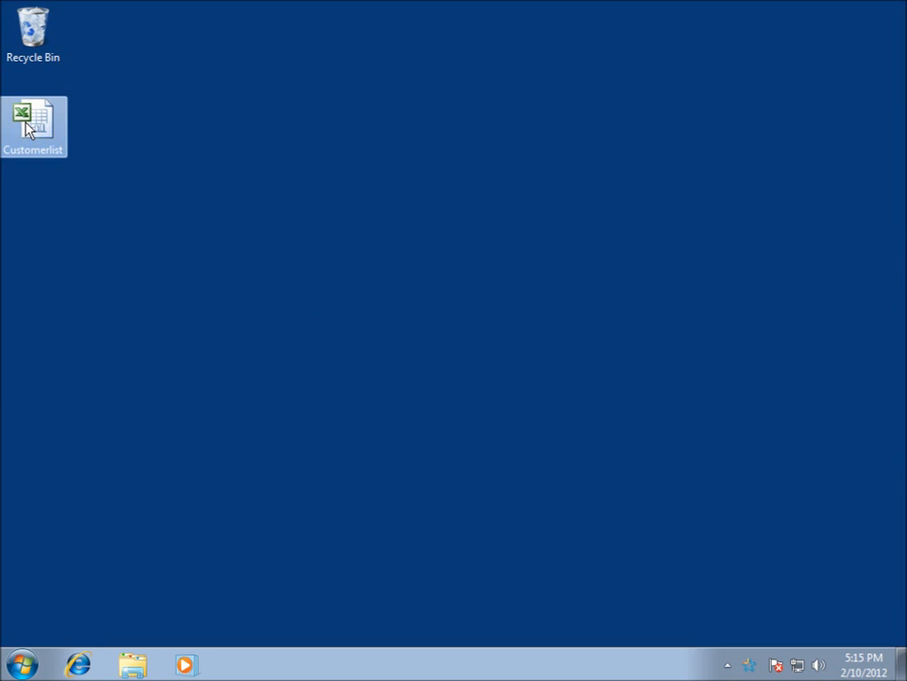
Step: Open Customerlist and change Jones's balance in F15 to $4,800.00
{"action": "double_click", "coordinate": [34, 118]}
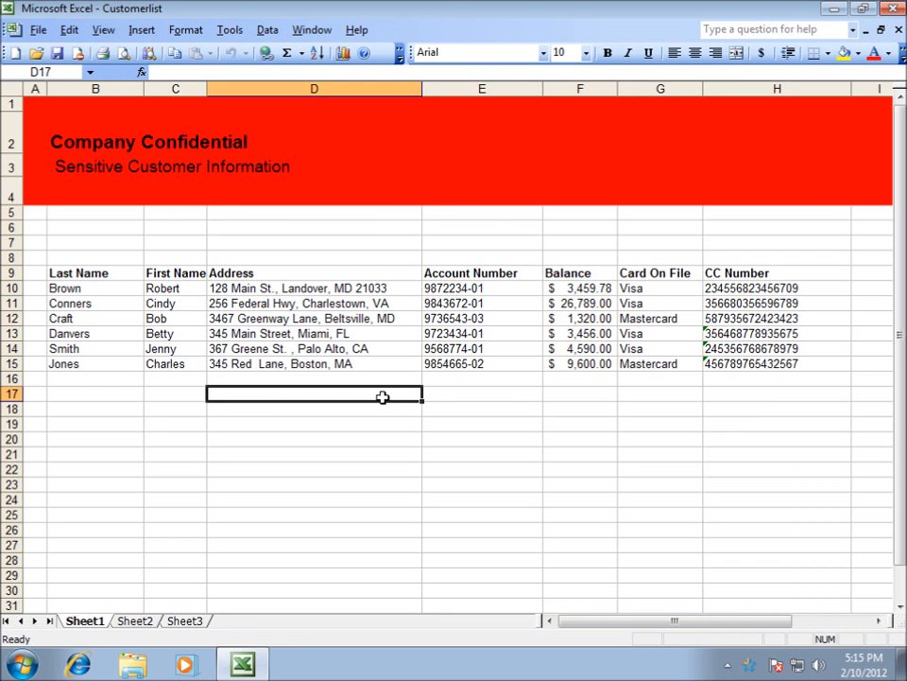
{"action": "left_click", "coordinate": [581, 364]}
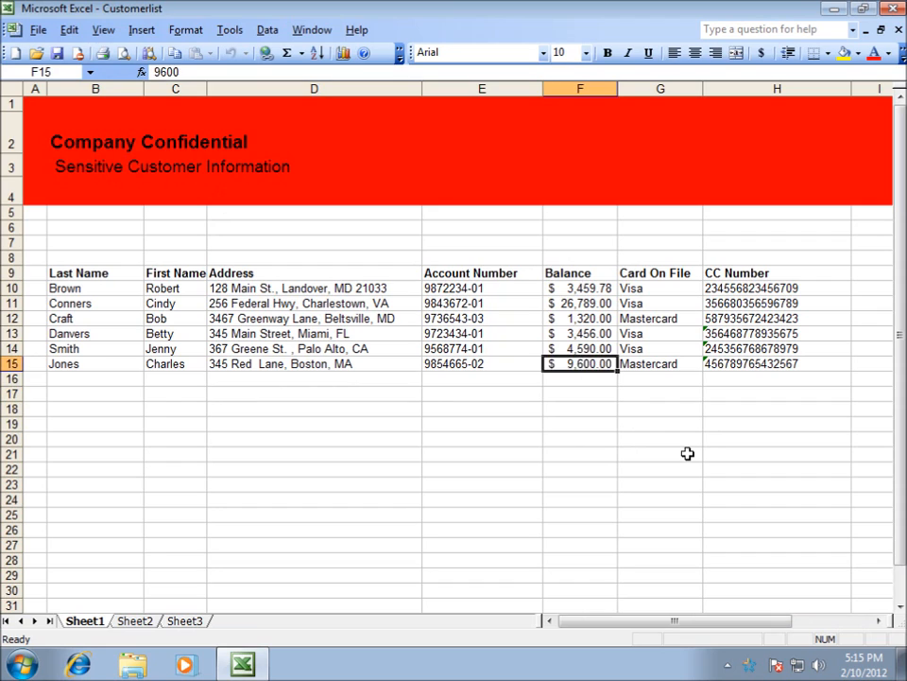
{"action": "type", "text": "4800"}
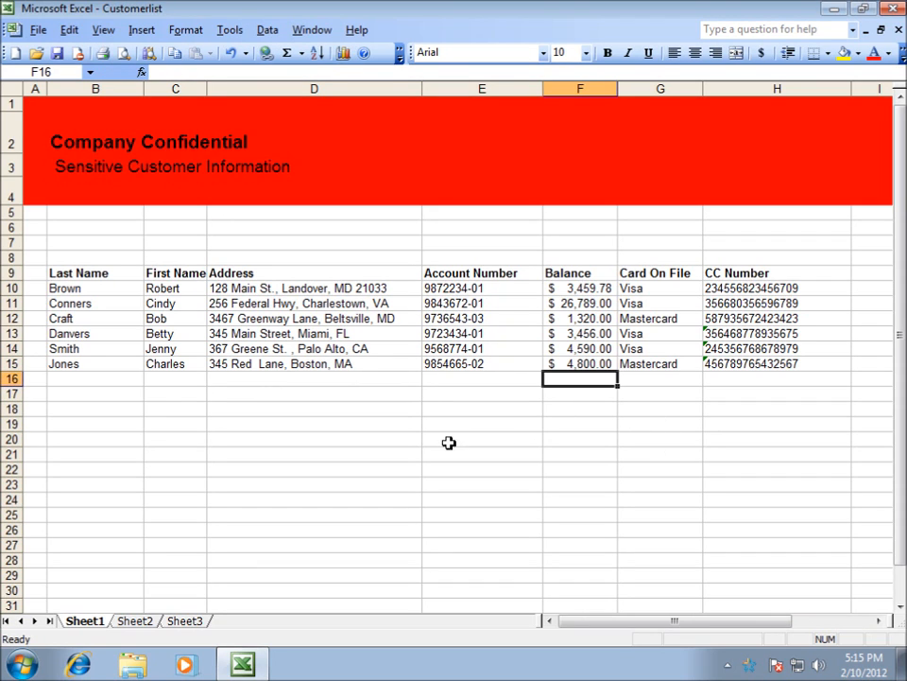
{"action": "left_click", "coordinate": [482, 438]}
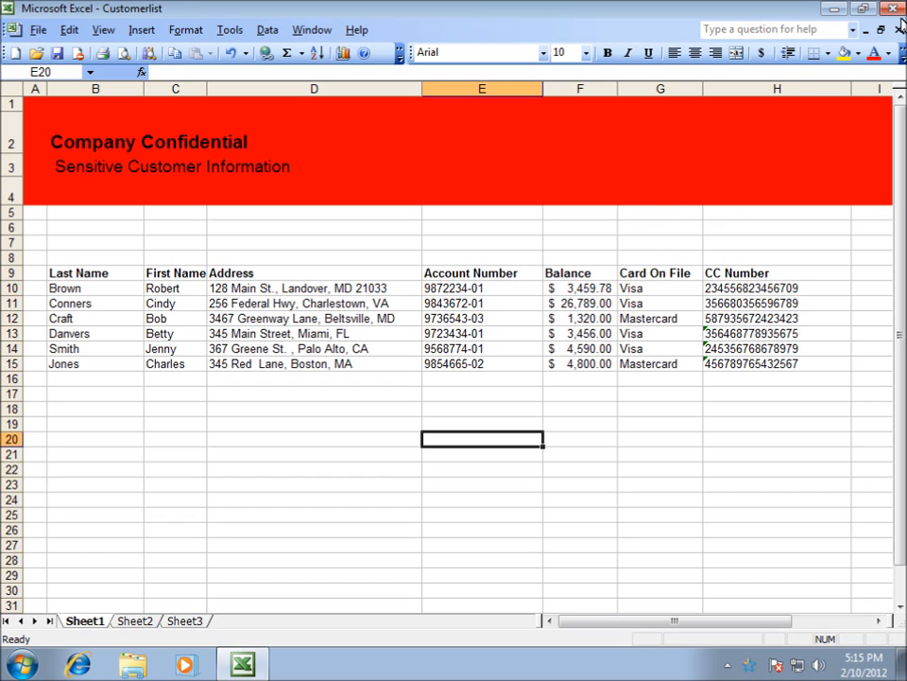
Step: Close Excel and save the changes to Customerlist.xls
{"action": "left_click", "coordinate": [892, 9]}
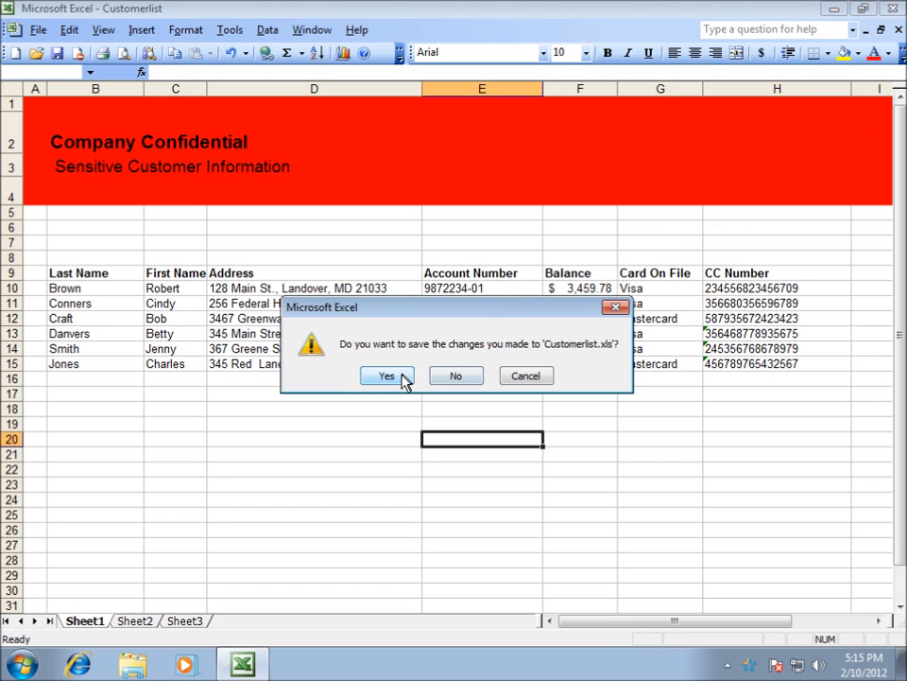
{"action": "left_click", "coordinate": [385, 375]}
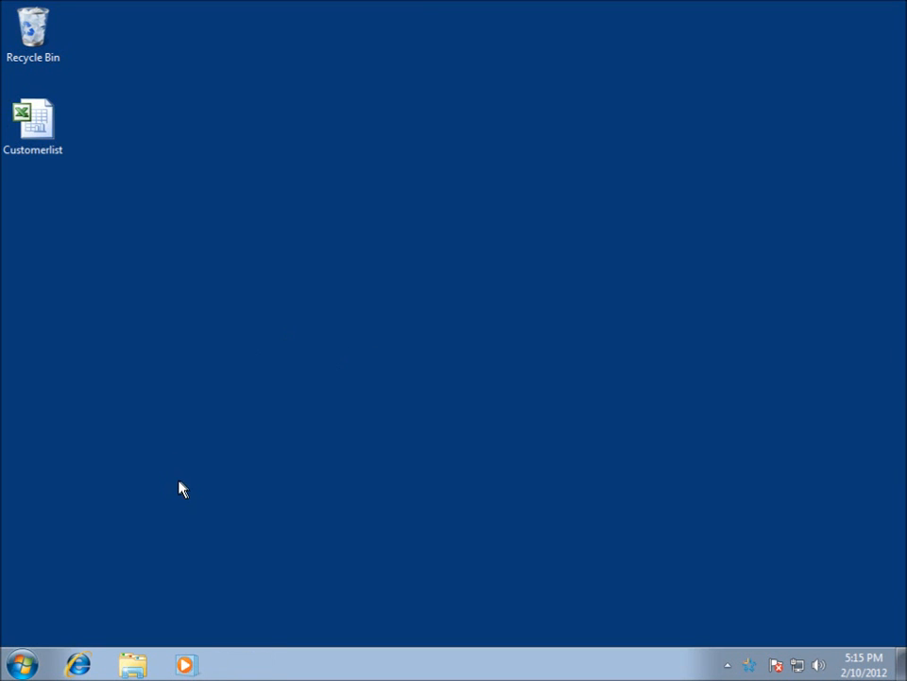
Step: Log off the virtual desktop, log out of the Citrix portal and close the secure browser session
{"action": "left_click", "coordinate": [19, 663]}
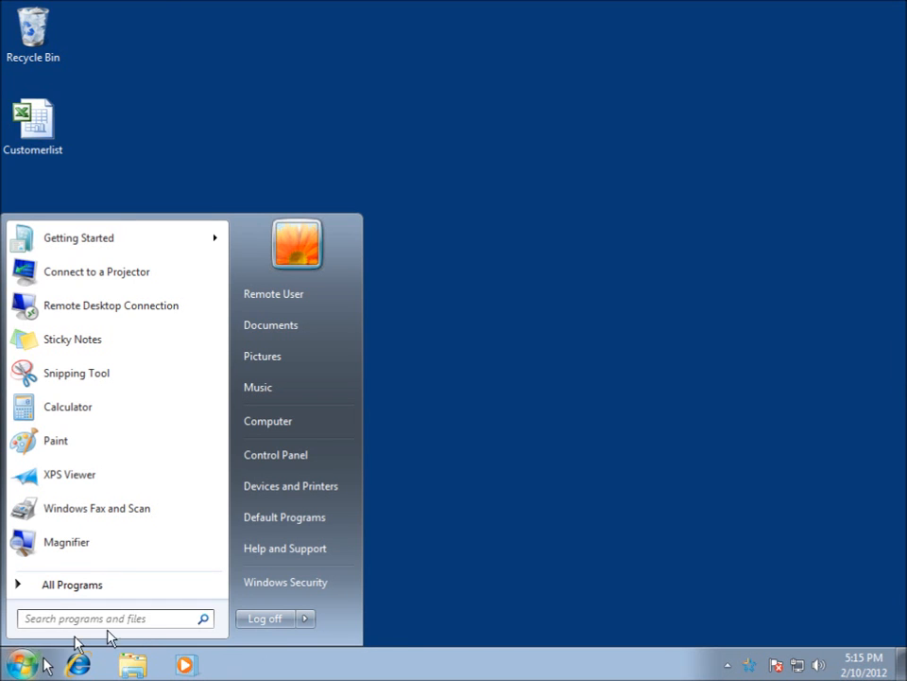
{"action": "left_click", "coordinate": [306, 617]}
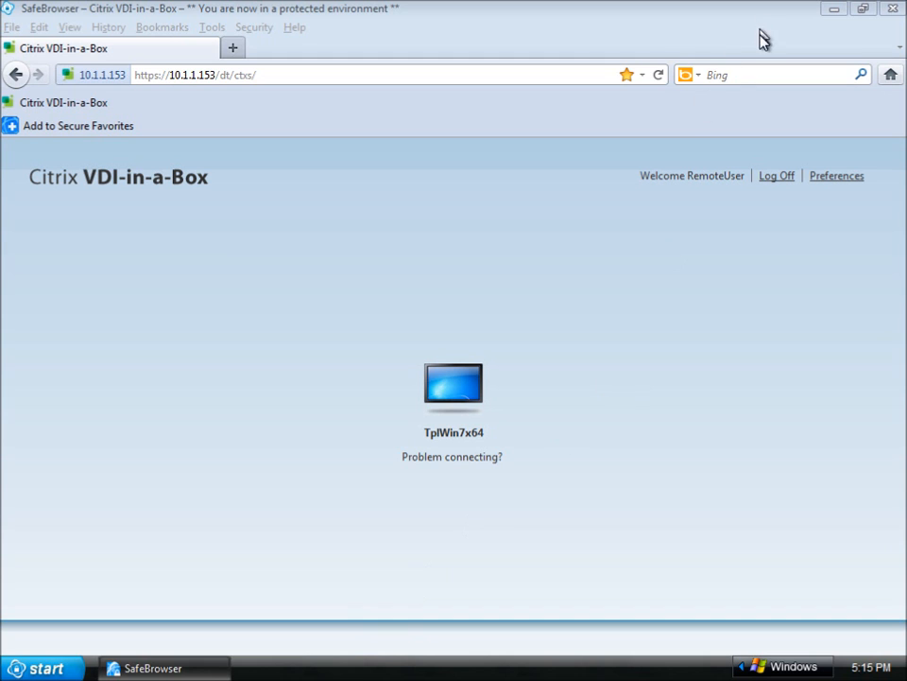
{"action": "left_click", "coordinate": [776, 176]}
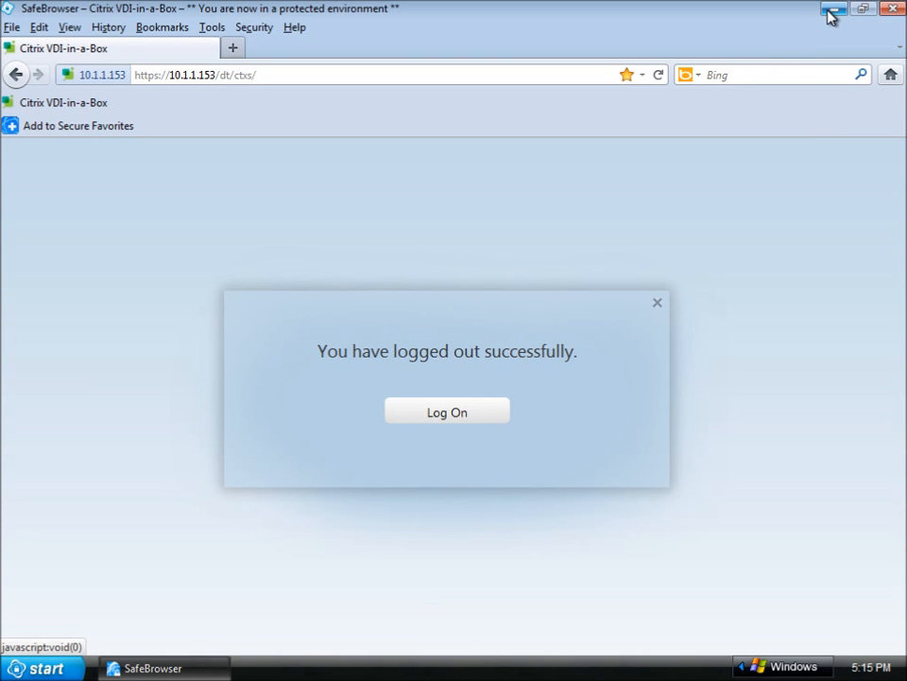
{"action": "left_click", "coordinate": [892, 8]}
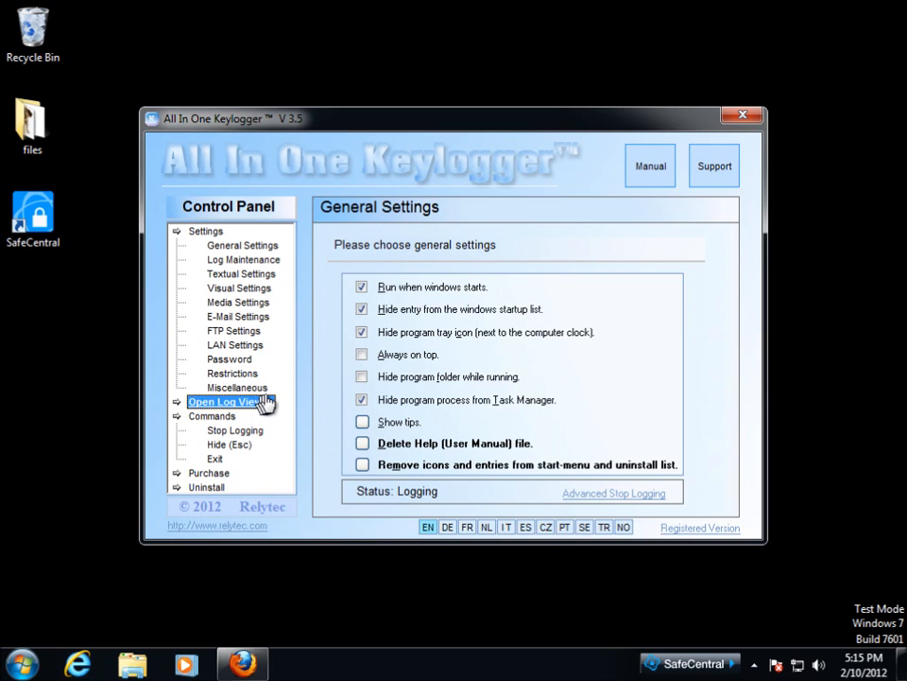
Step: Open the Log Viewer on today's date, 2/10/2012, from the keylogger's Control Panel
{"action": "left_click", "coordinate": [224, 402]}
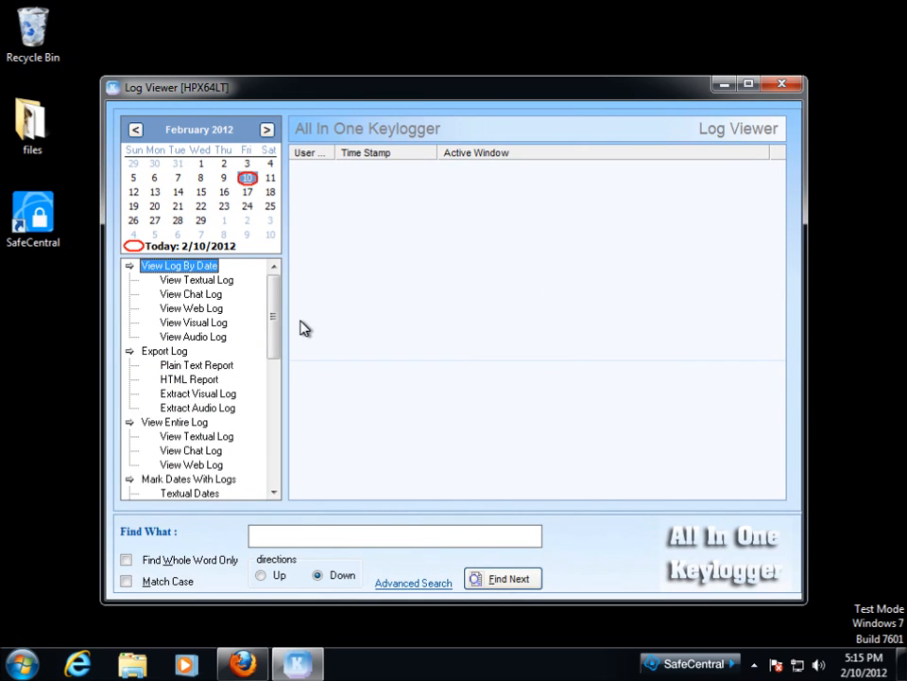
Step: Page through today's captured screenshots in the visual log, each showing only the plain desktop
{"action": "left_click", "coordinate": [193, 321]}
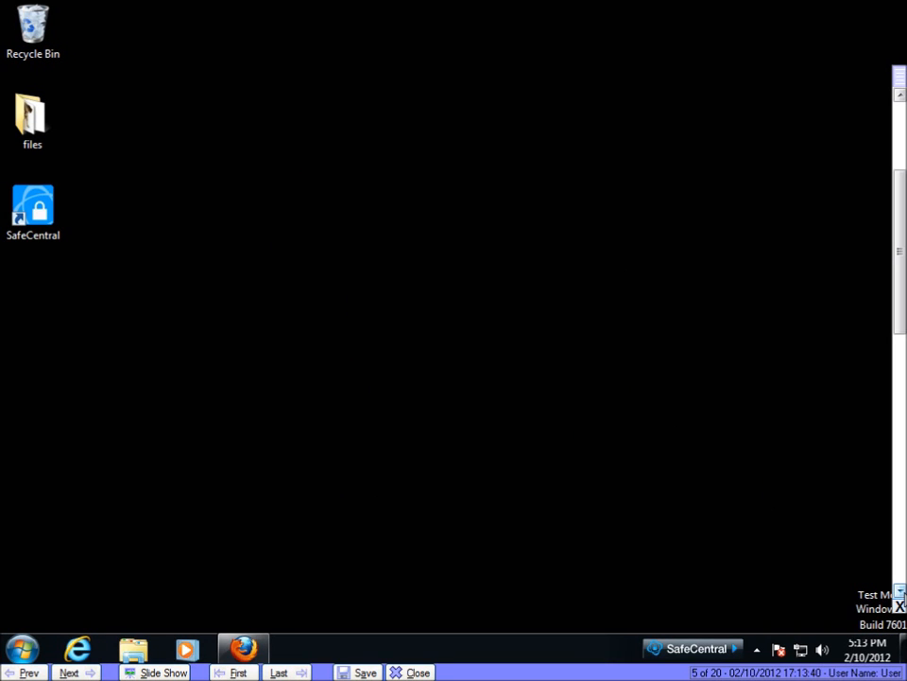
{"action": "left_click", "coordinate": [67, 672]}
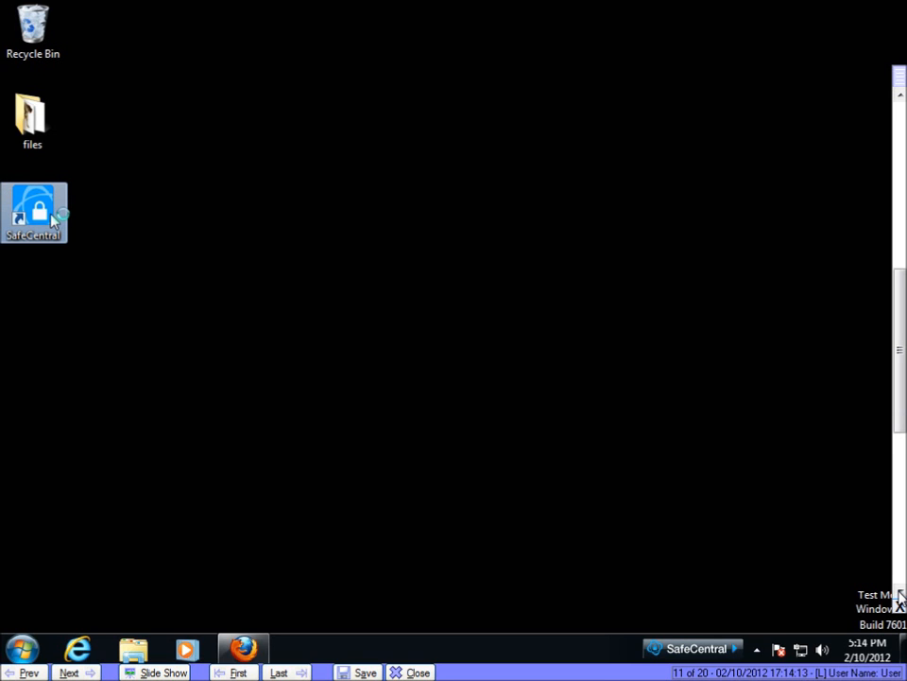
{"action": "left_click", "coordinate": [68, 672]}
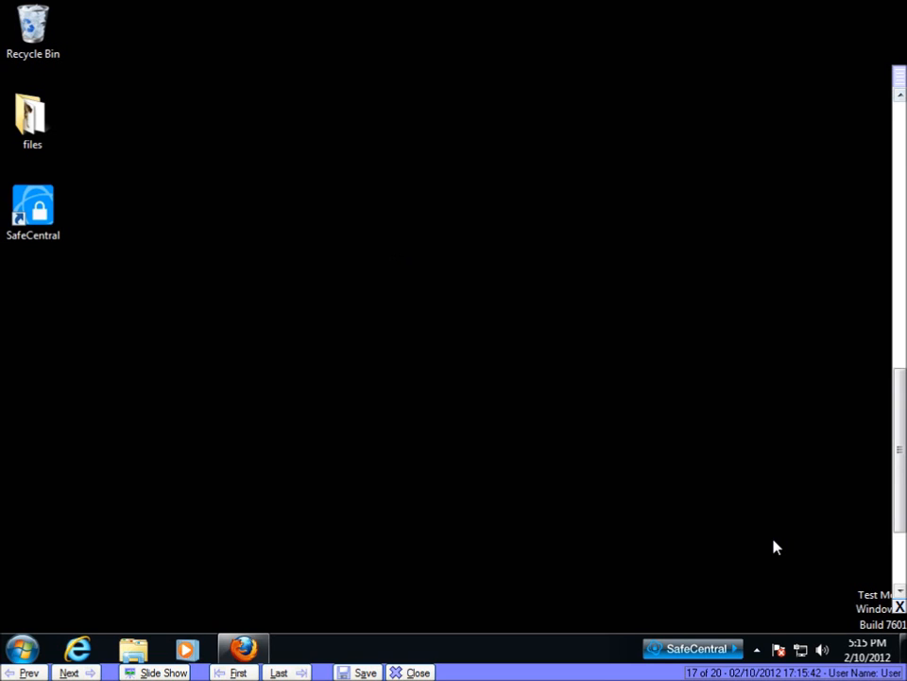
{"action": "mouse_move", "coordinate": [713, 659]}
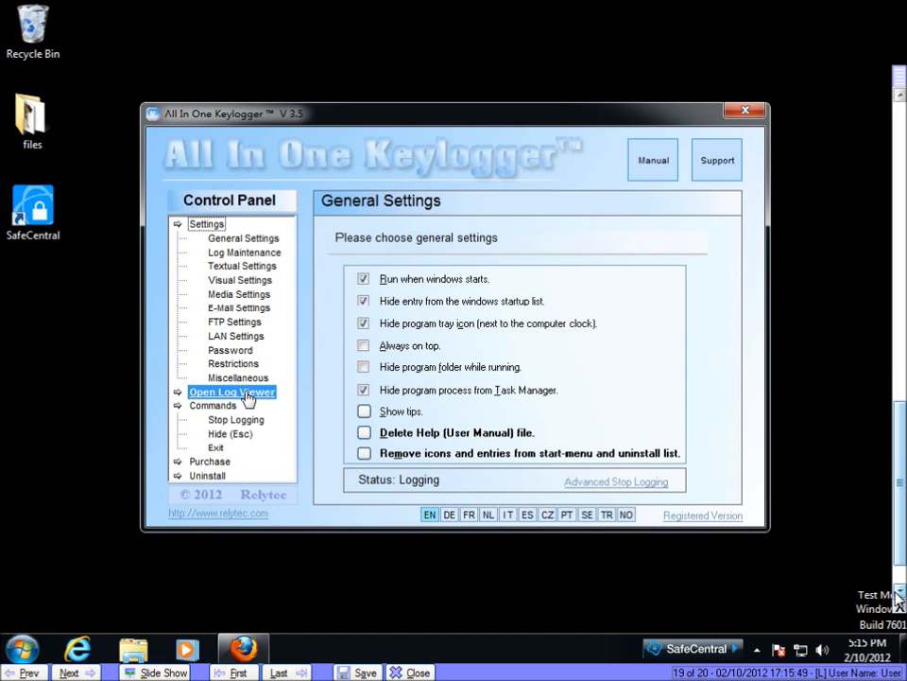
Step: Leave the screenshot slideshow and switch to today's textual keystroke log
{"action": "left_click", "coordinate": [231, 391]}
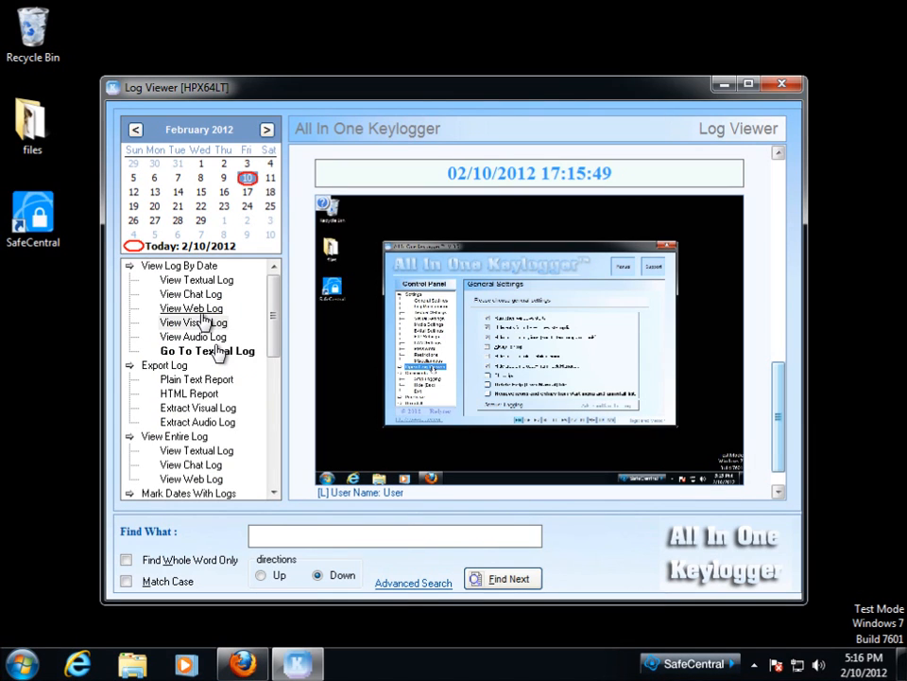
{"action": "left_click", "coordinate": [196, 279]}
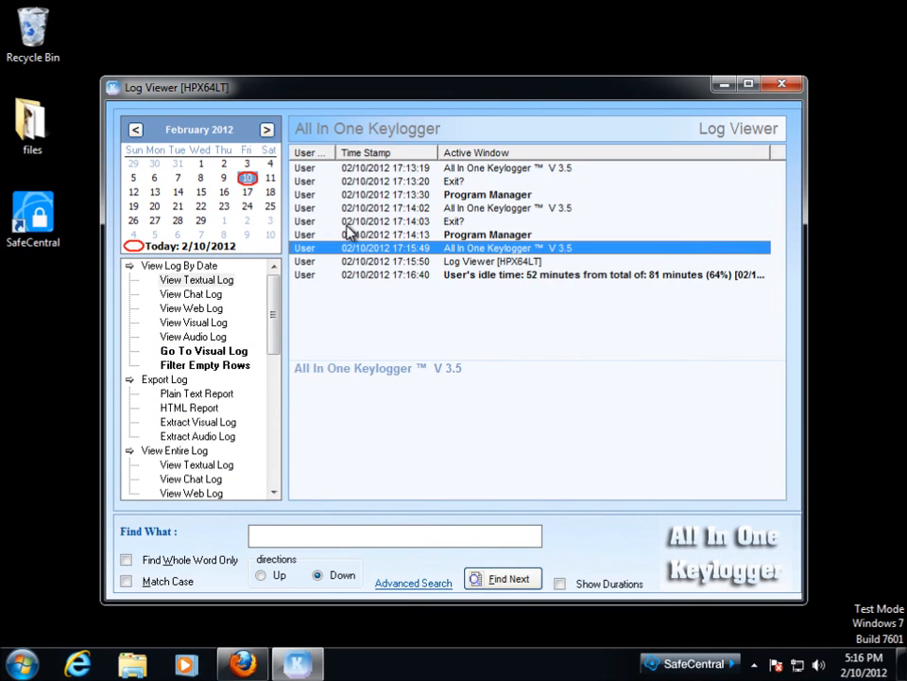
{"action": "mouse_move", "coordinate": [510, 159]}
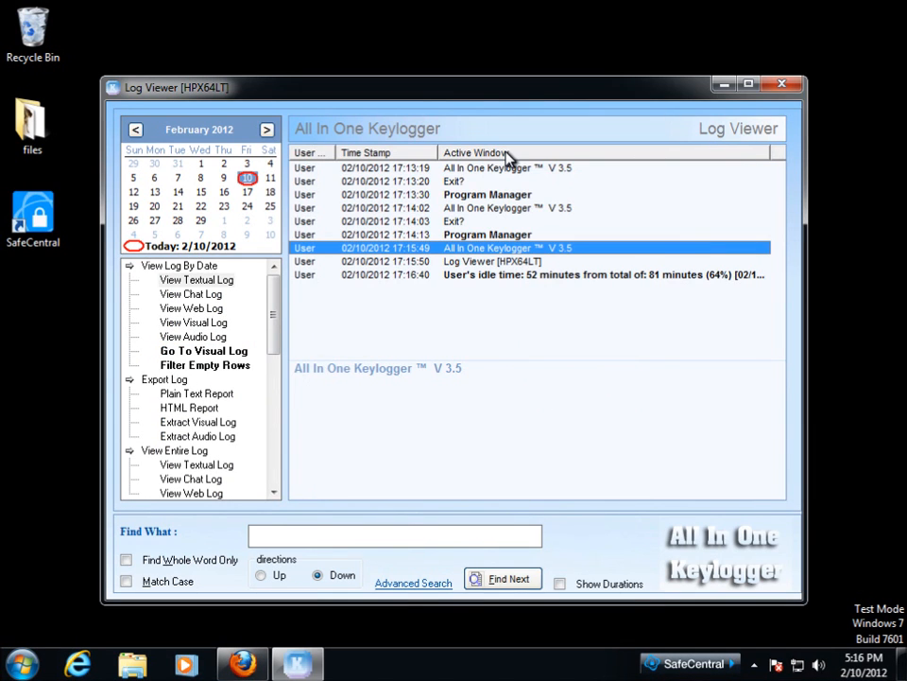
Step: Inspect the 17:13:19, Program Manager 17:13:30 and 17:14:13, and Exit? 17:14:03 log entries
{"action": "left_click", "coordinate": [507, 168]}
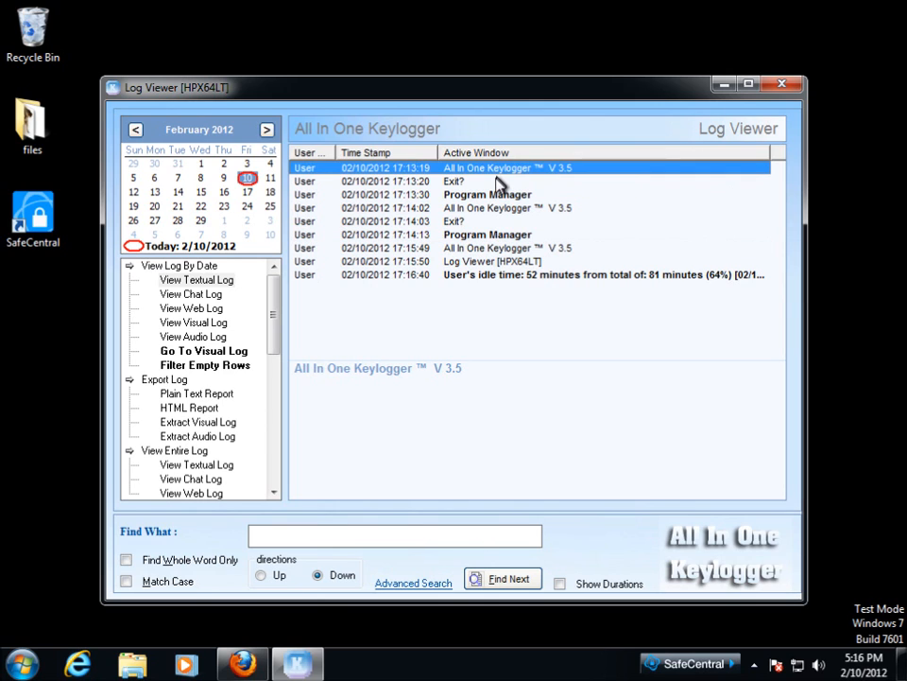
{"action": "left_click", "coordinate": [486, 194]}
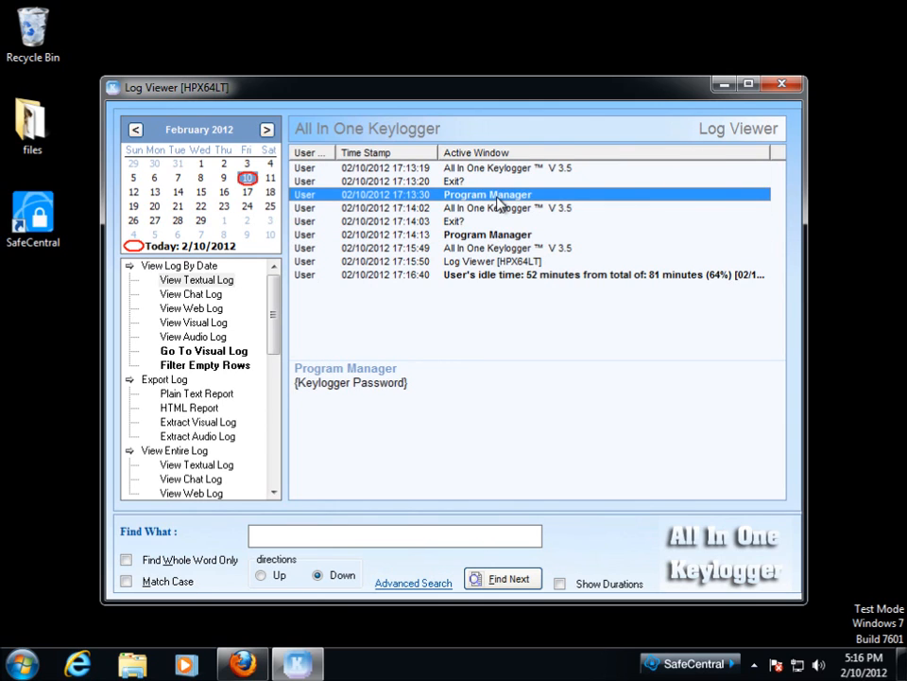
{"action": "left_click", "coordinate": [487, 233]}
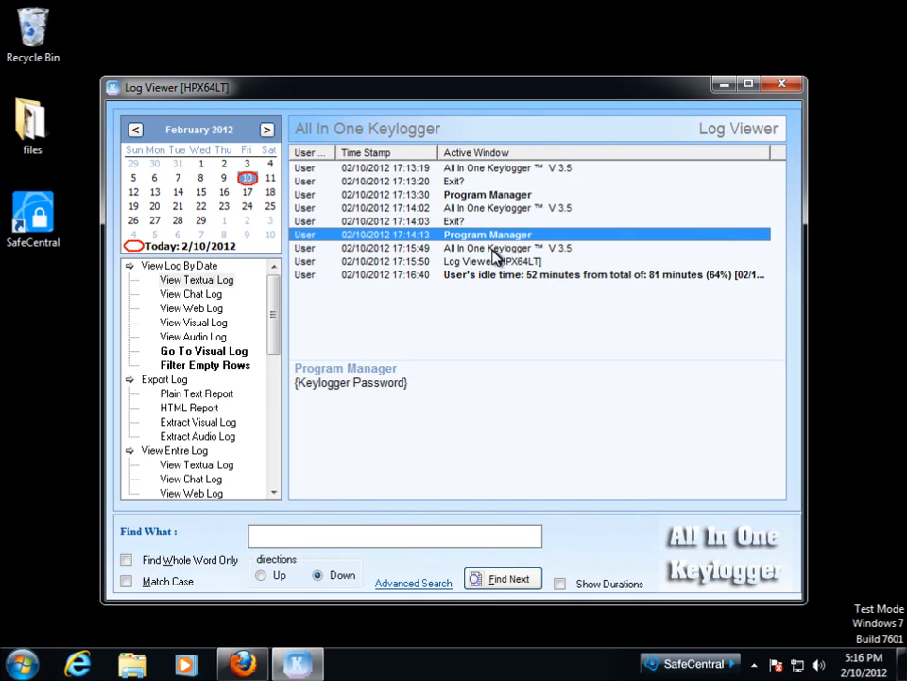
{"action": "left_click", "coordinate": [487, 193]}
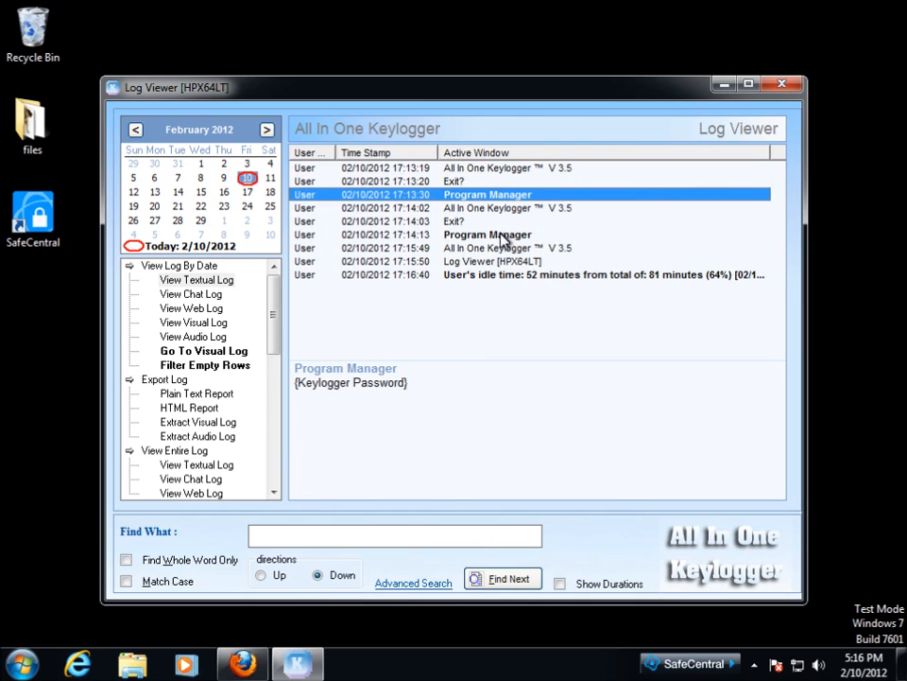
{"action": "left_click", "coordinate": [453, 220]}
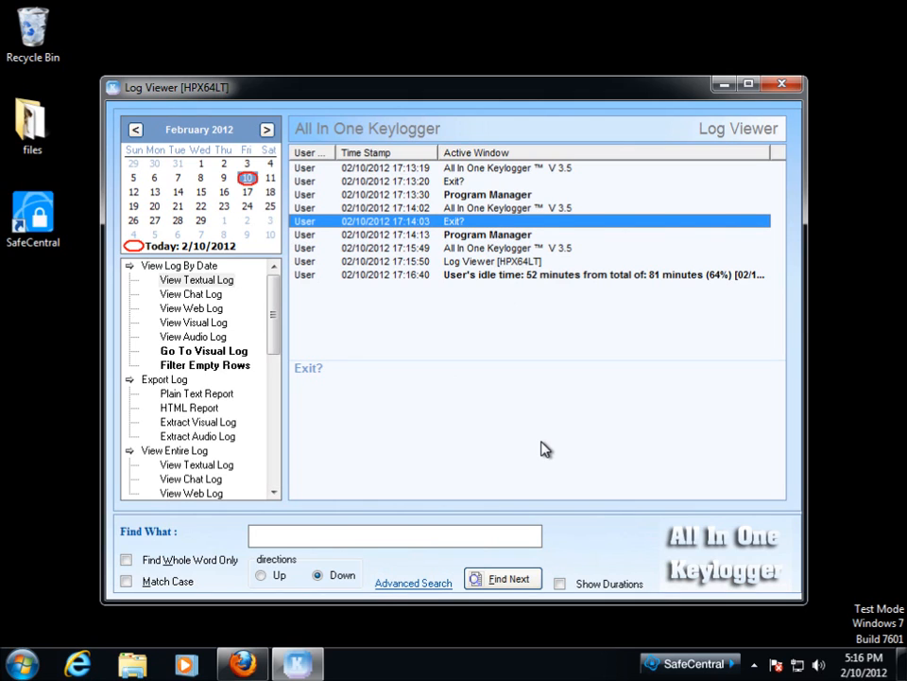
{"action": "mouse_move", "coordinate": [554, 448]}
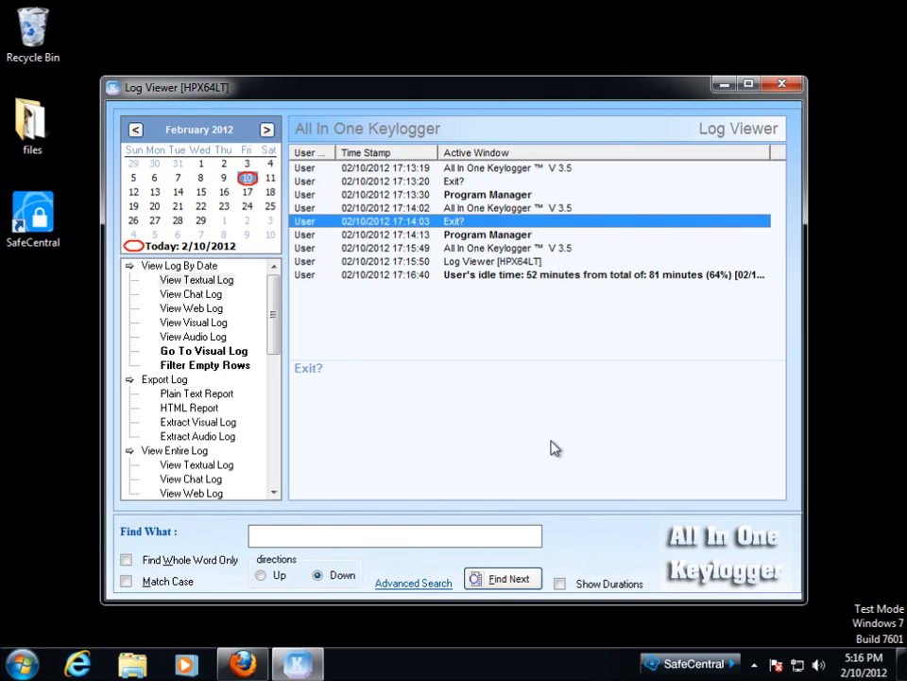
{"action": "mouse_move", "coordinate": [649, 401]}
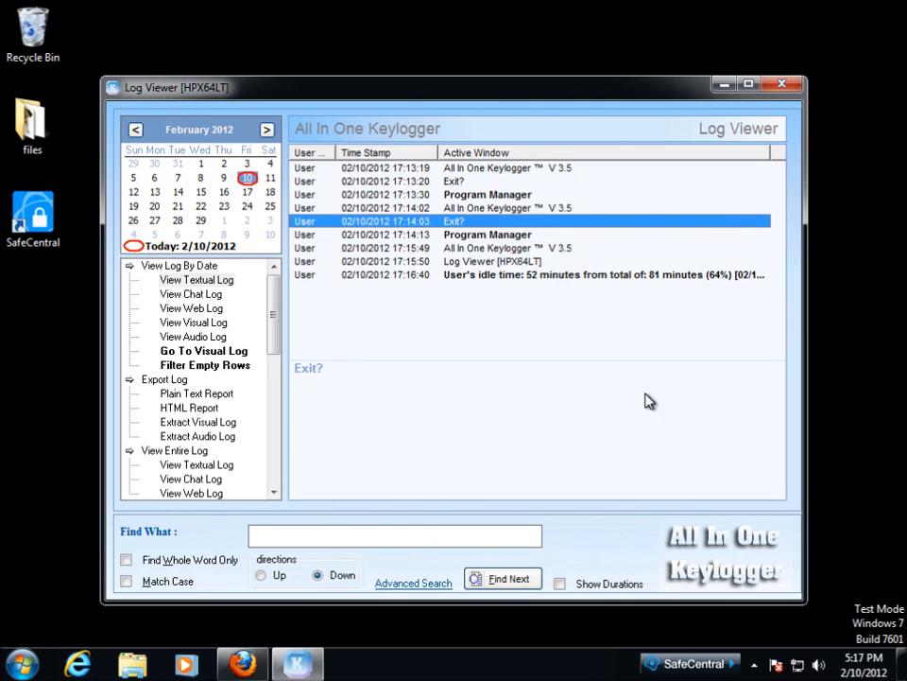